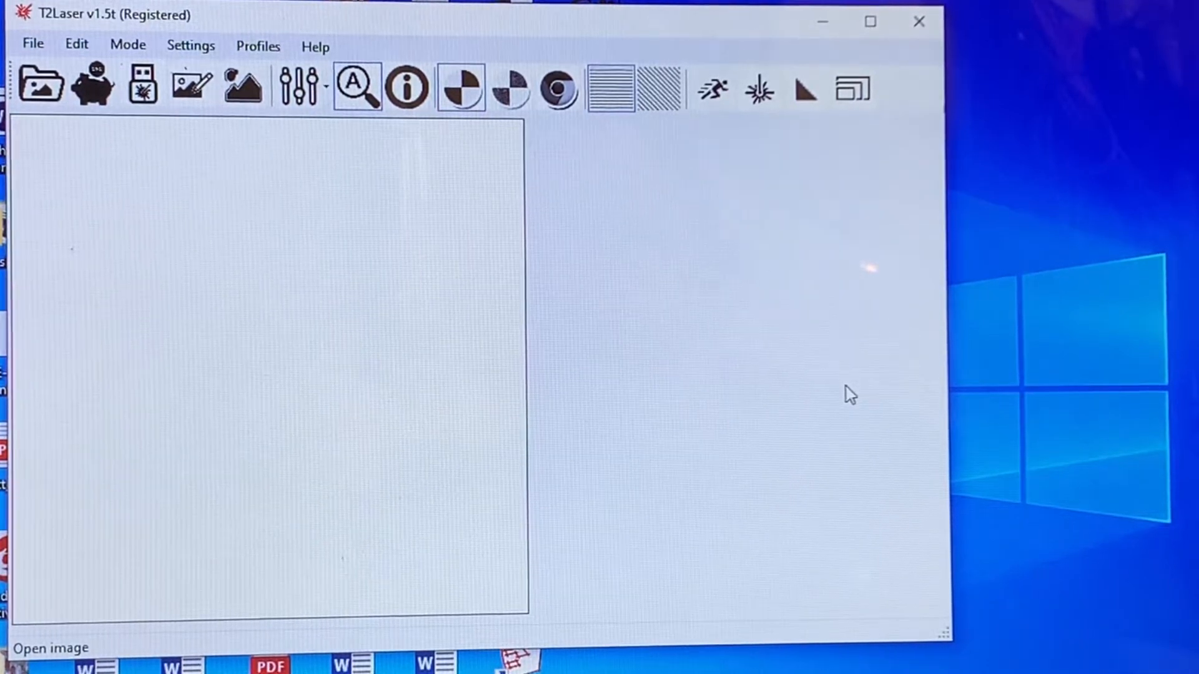
pyautogui.moveTo(862, 449)
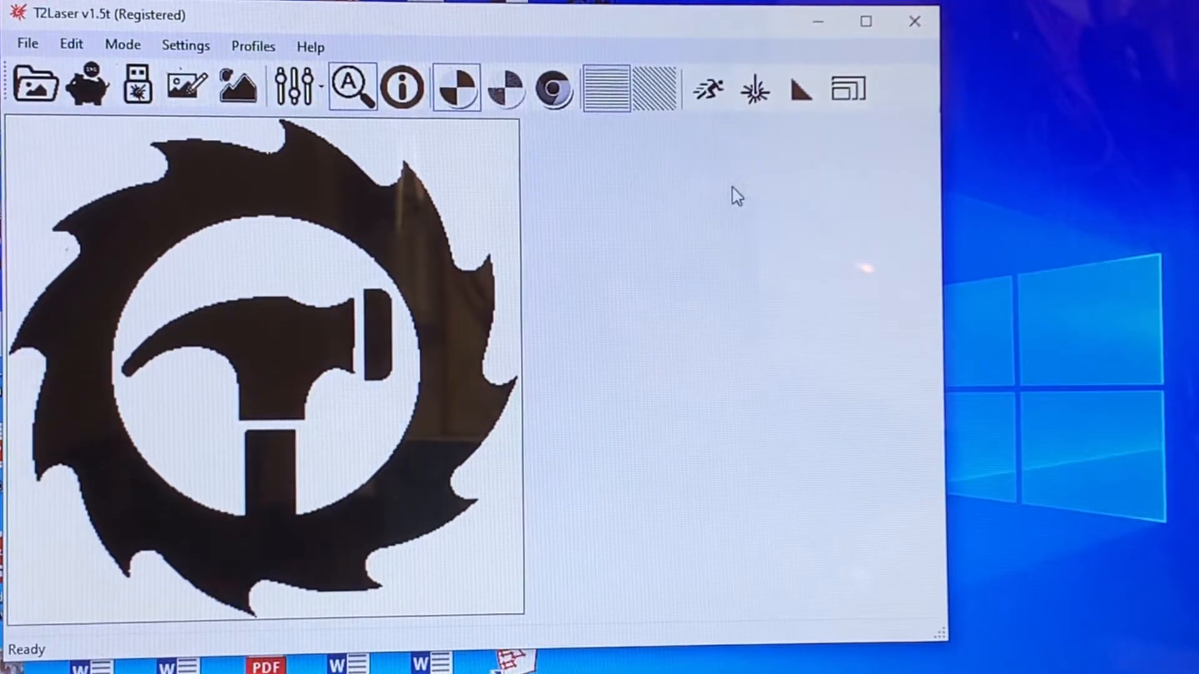
pyautogui.moveTo(849, 89)
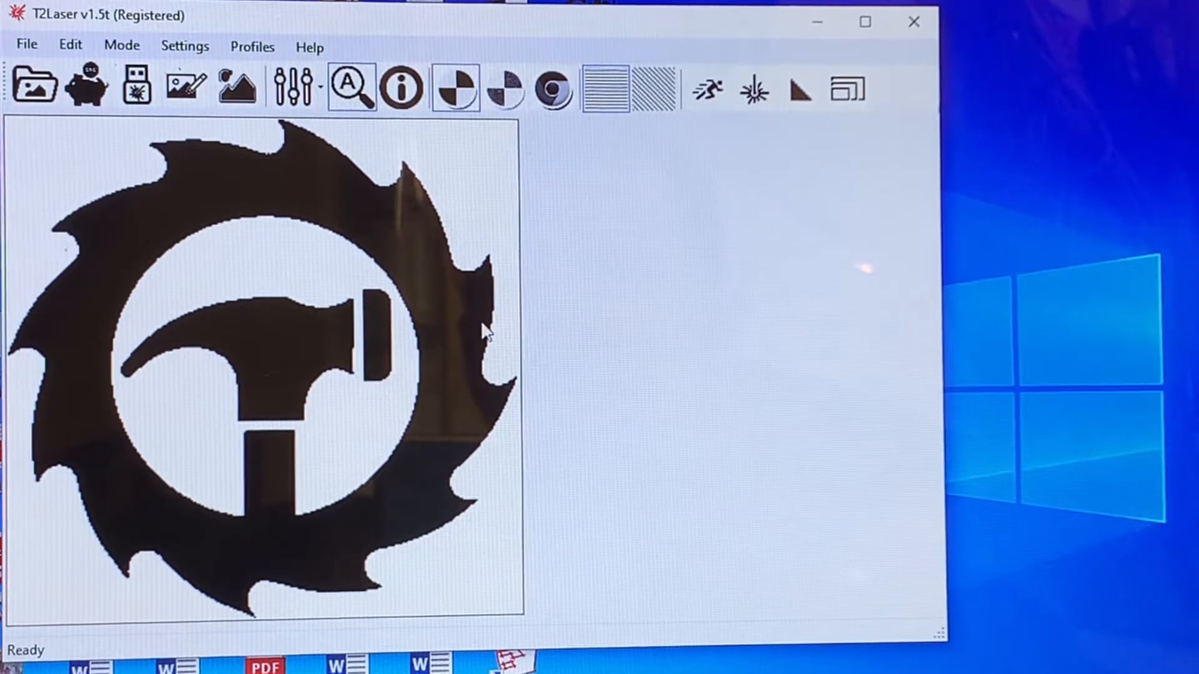
# - Rotate the saw-blade and hammer logo clockwise twice so the hammer is upside down
pyautogui.click(69, 45)
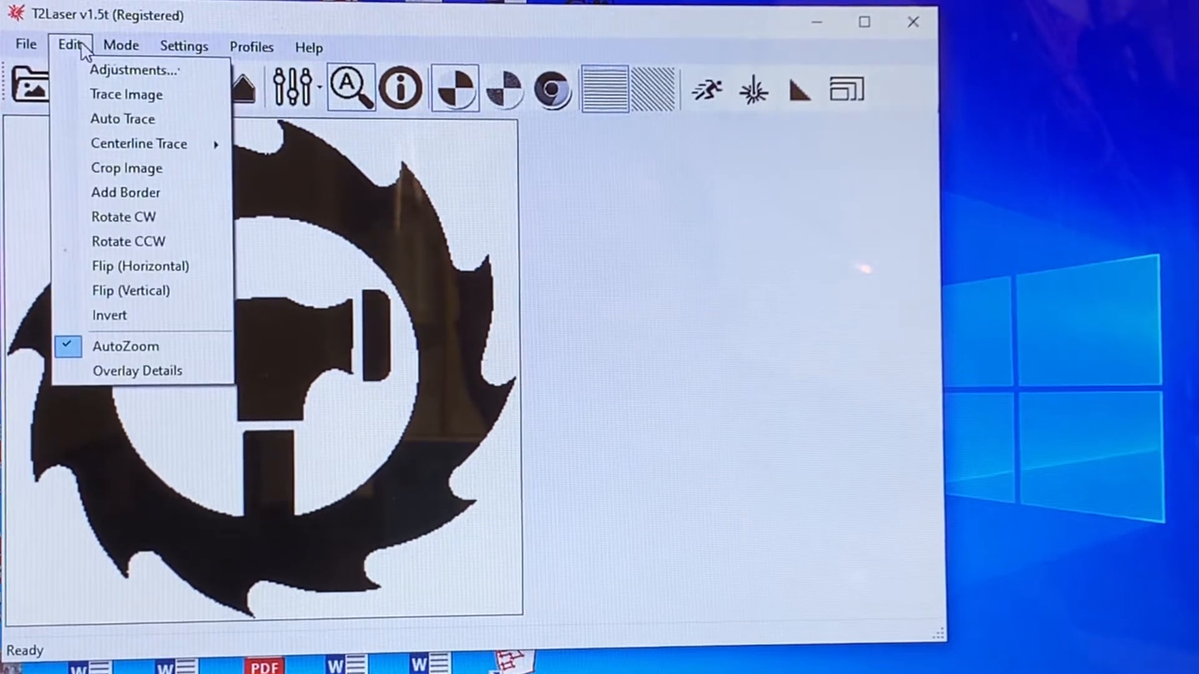
pyautogui.moveTo(123, 217)
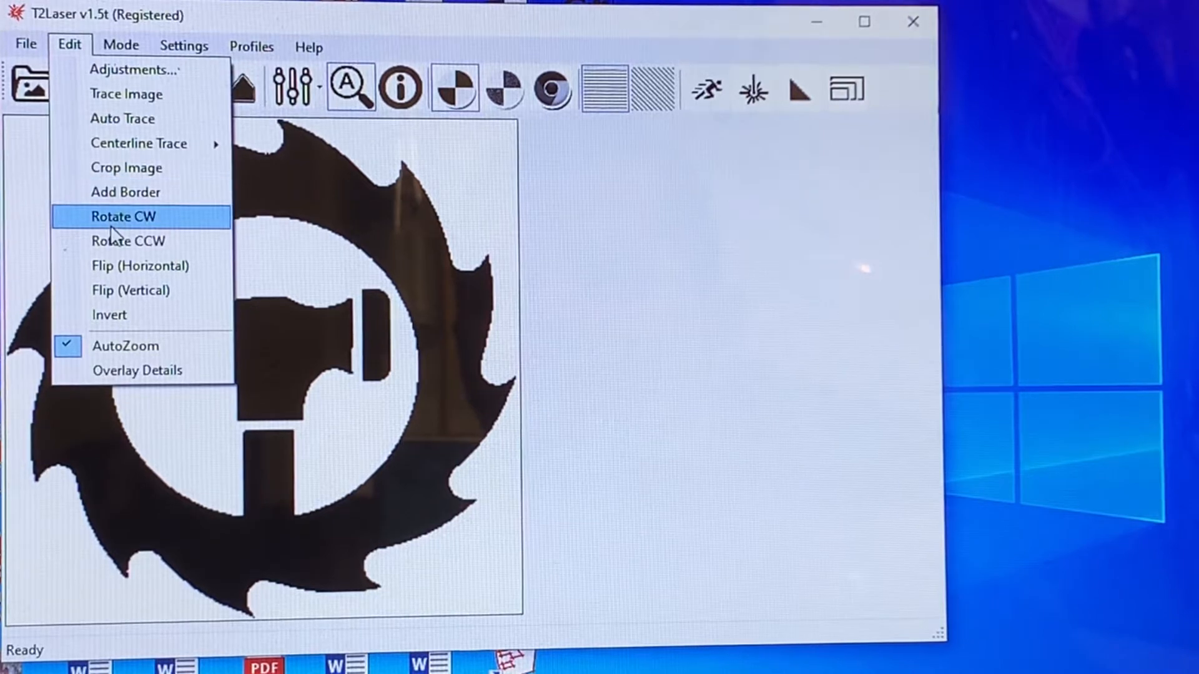
pyautogui.click(124, 217)
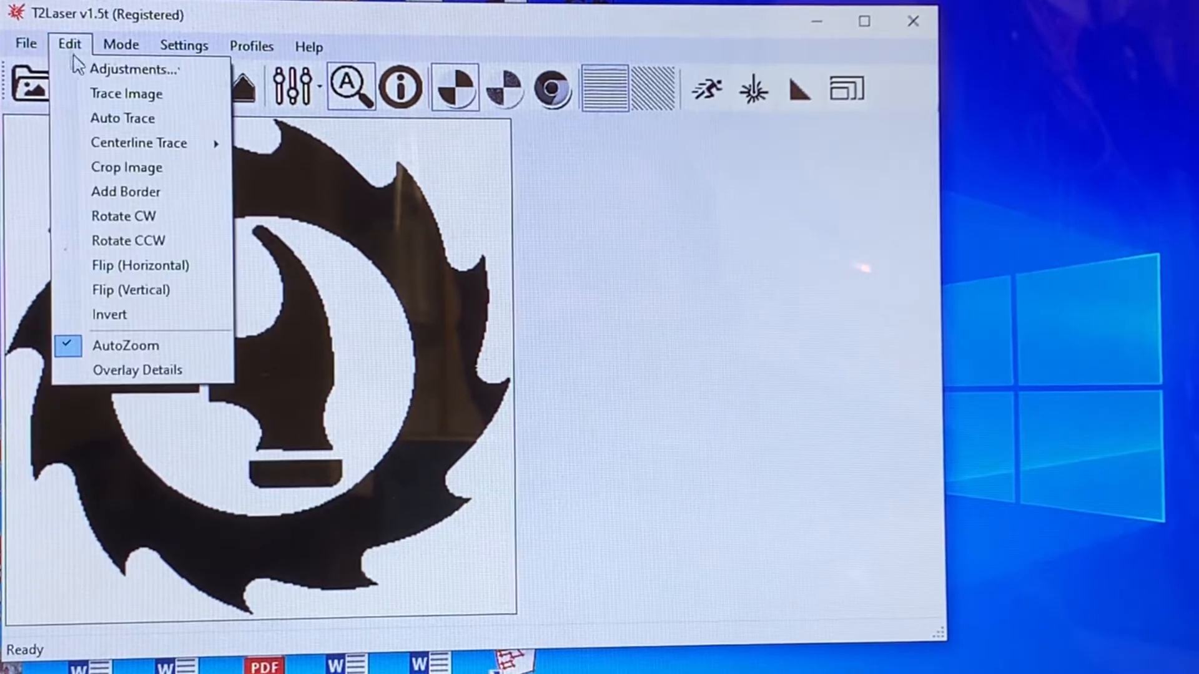
pyautogui.click(130, 290)
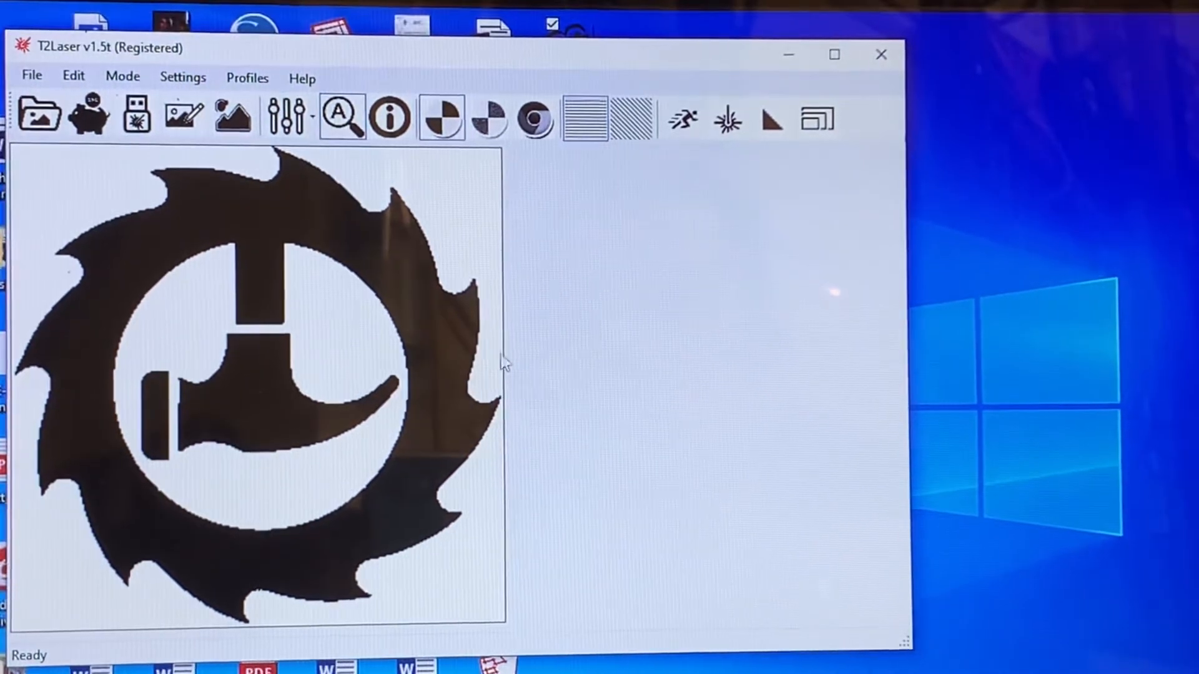
# - Load the Sketch Template to replace the rotated logo with an empty canvas
pyautogui.click(32, 75)
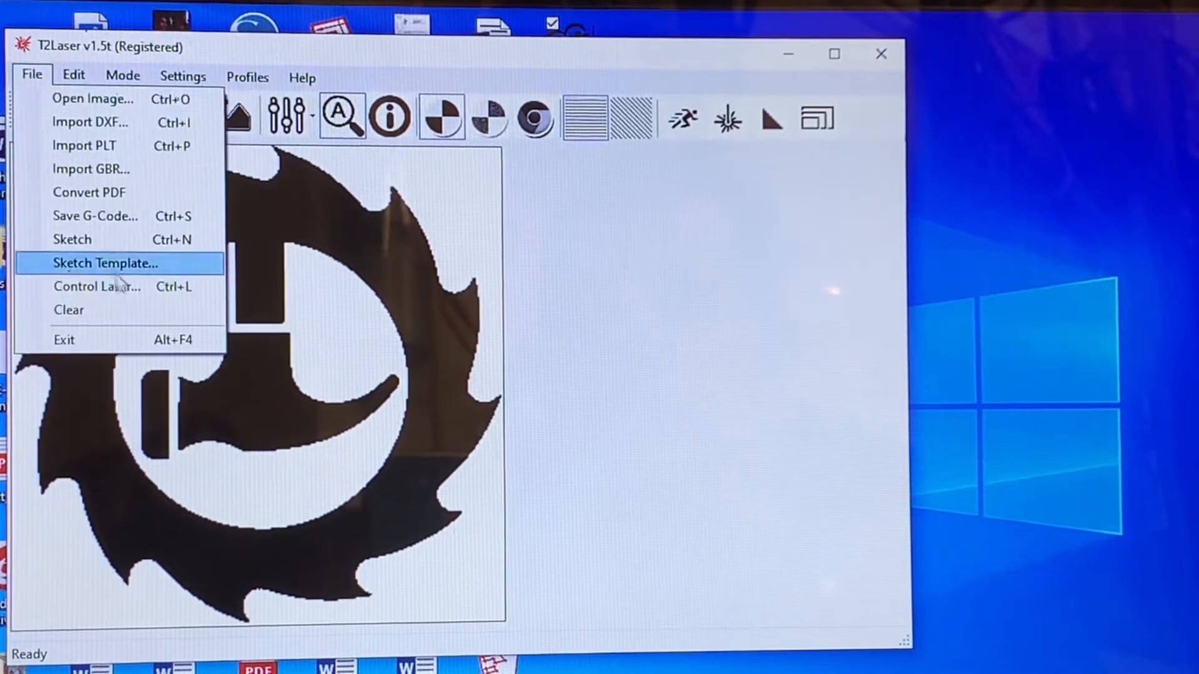
pyautogui.click(68, 310)
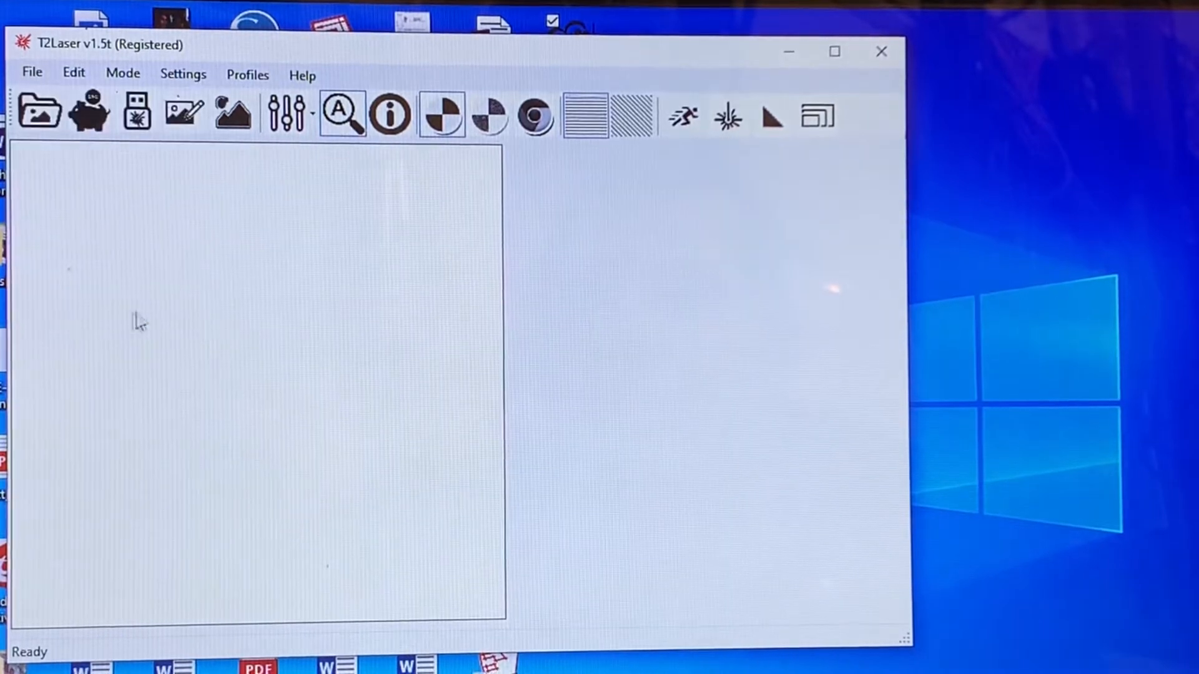
pyautogui.moveTo(128, 310)
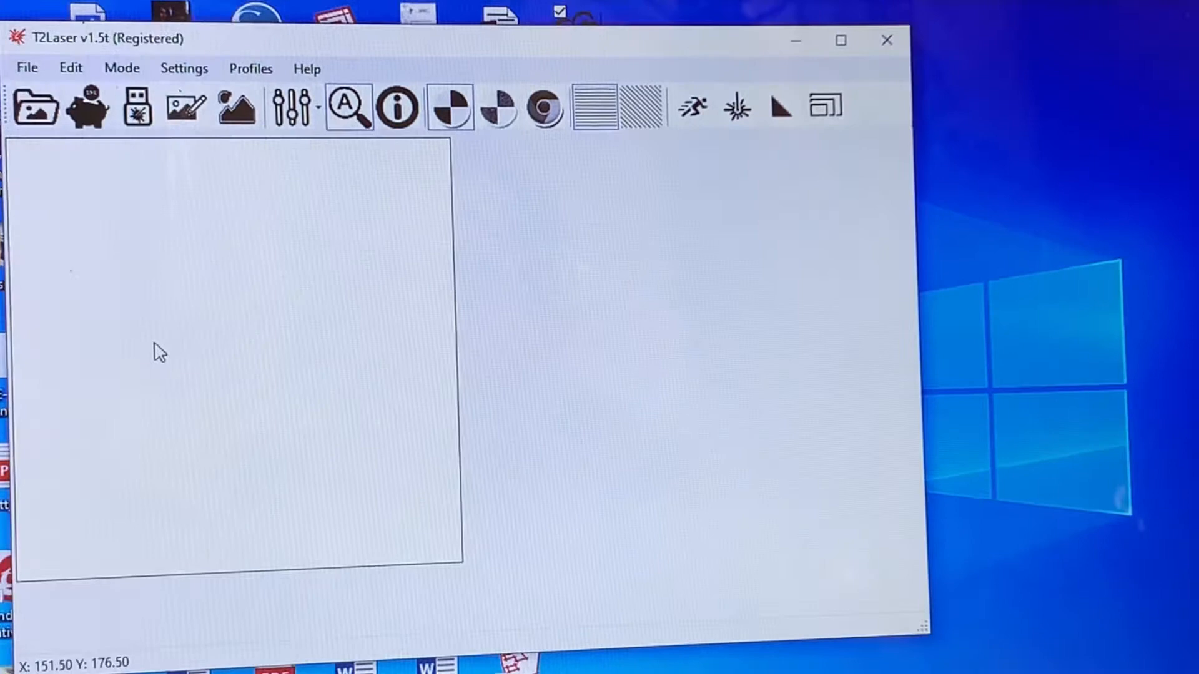
pyautogui.moveTo(133, 238)
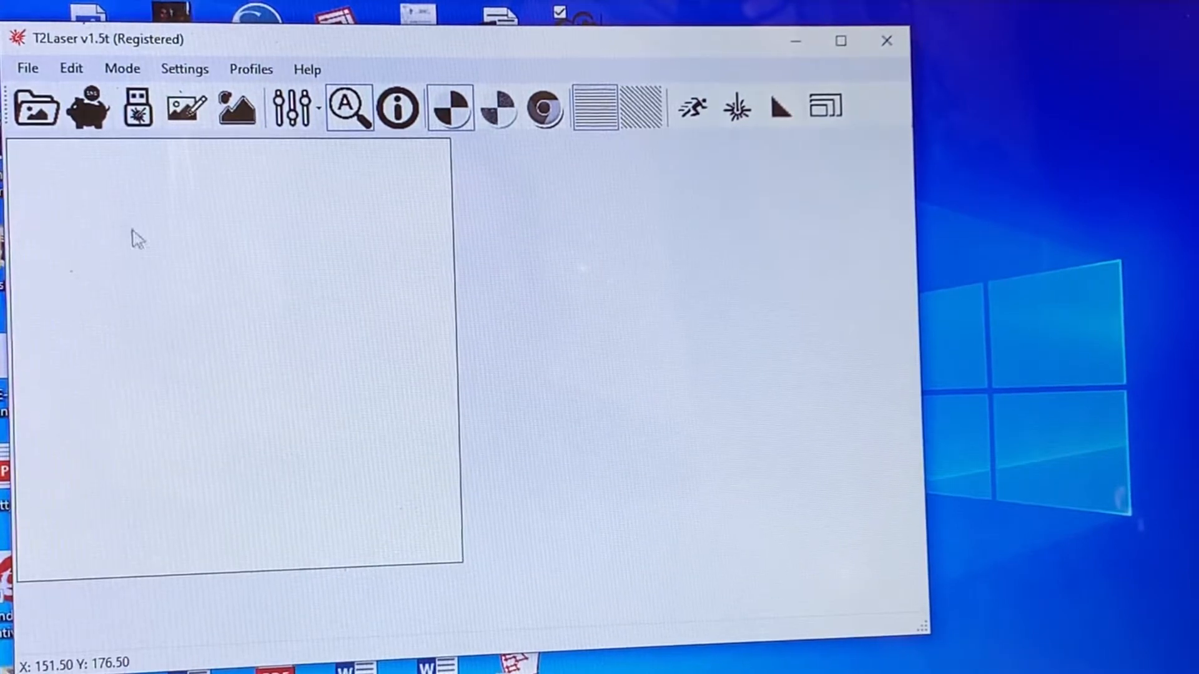
# - Confirm sketch mode and set Advanced hatch options to Cross Hatch with custom spacing 25
pyautogui.click(122, 68)
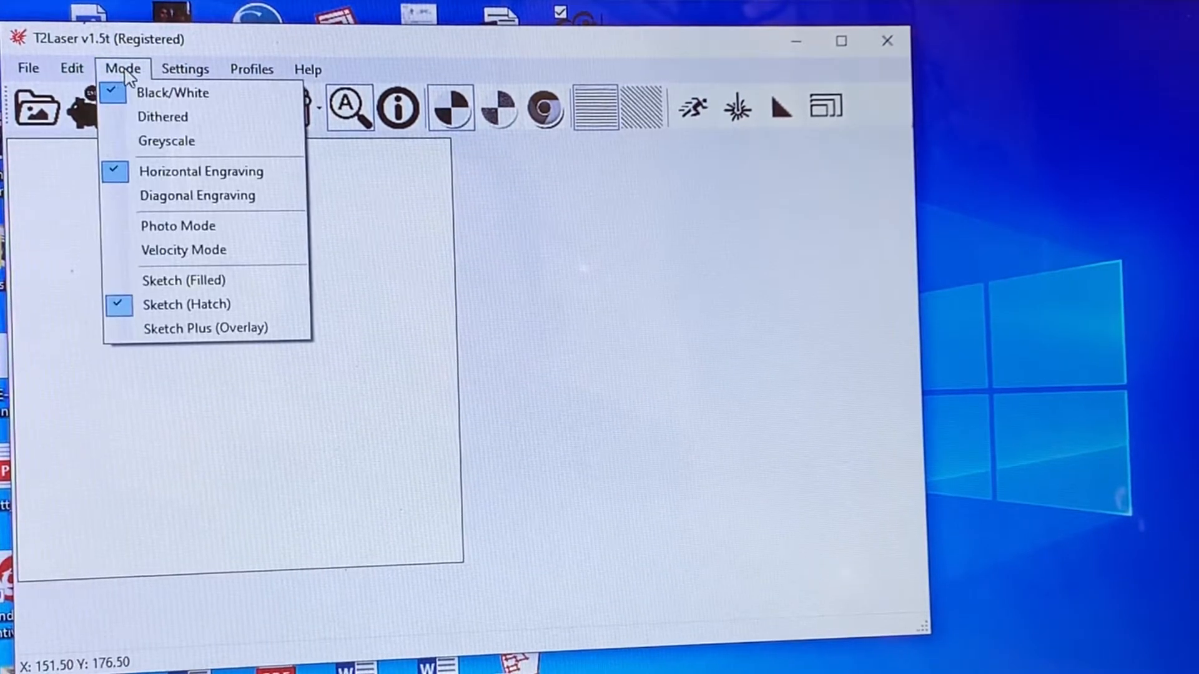
pyautogui.moveTo(186, 304)
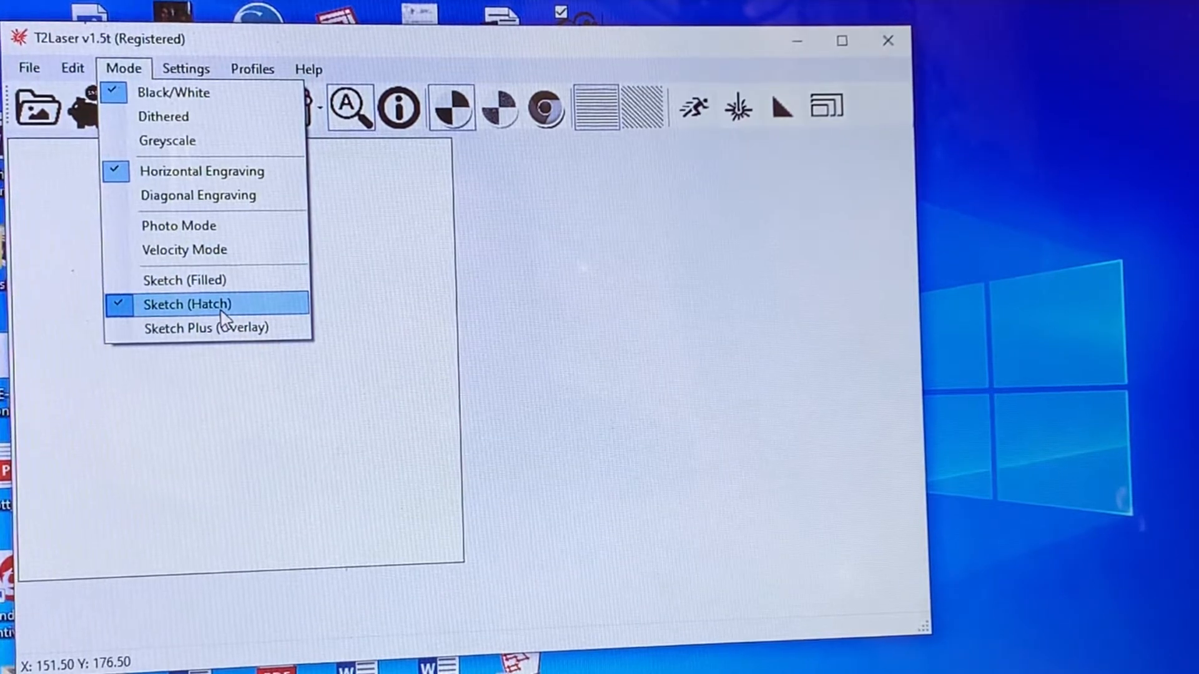
pyautogui.moveTo(211, 124)
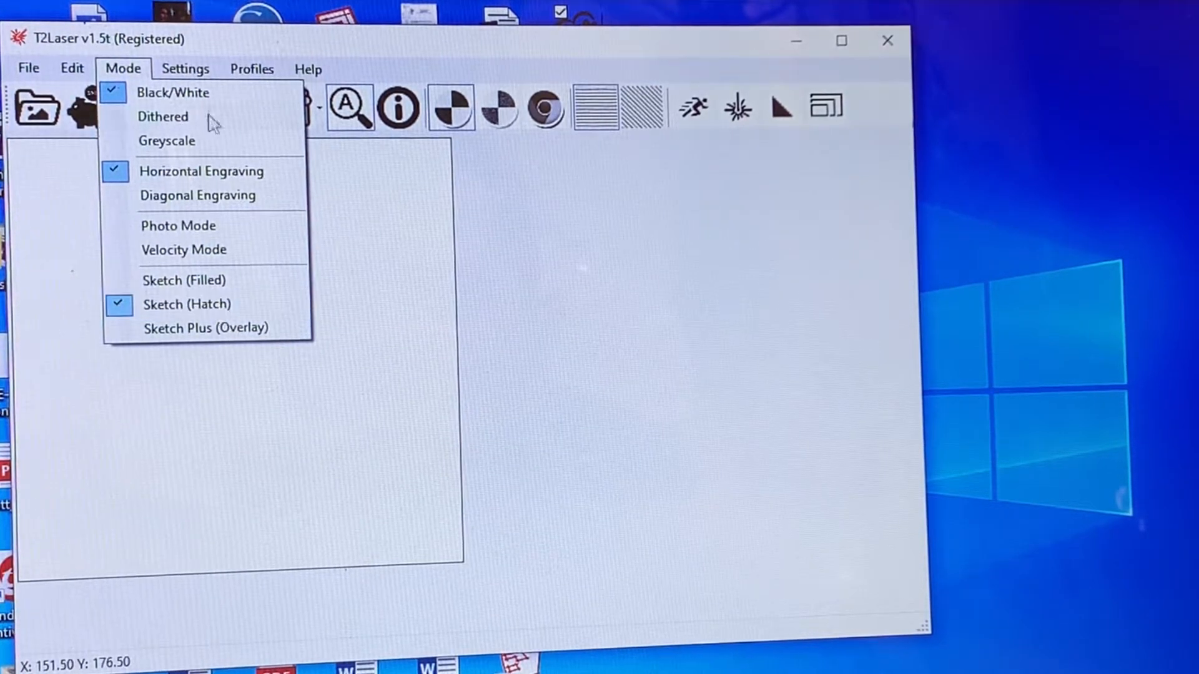
pyautogui.click(185, 68)
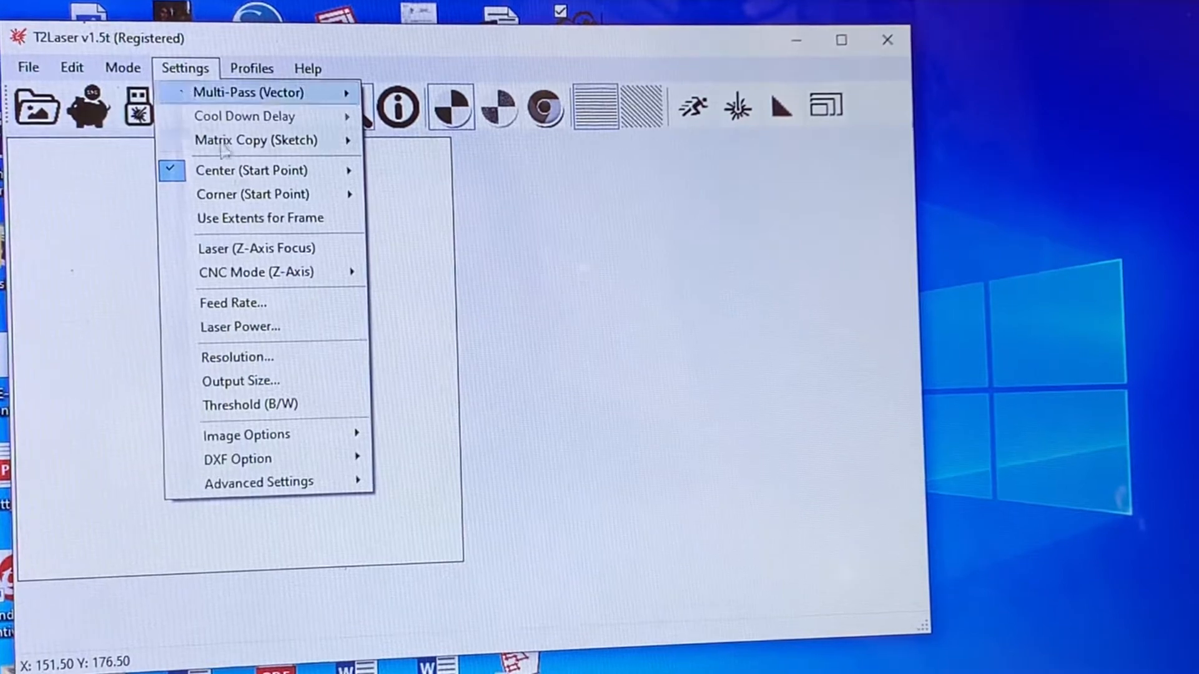
pyautogui.click(259, 481)
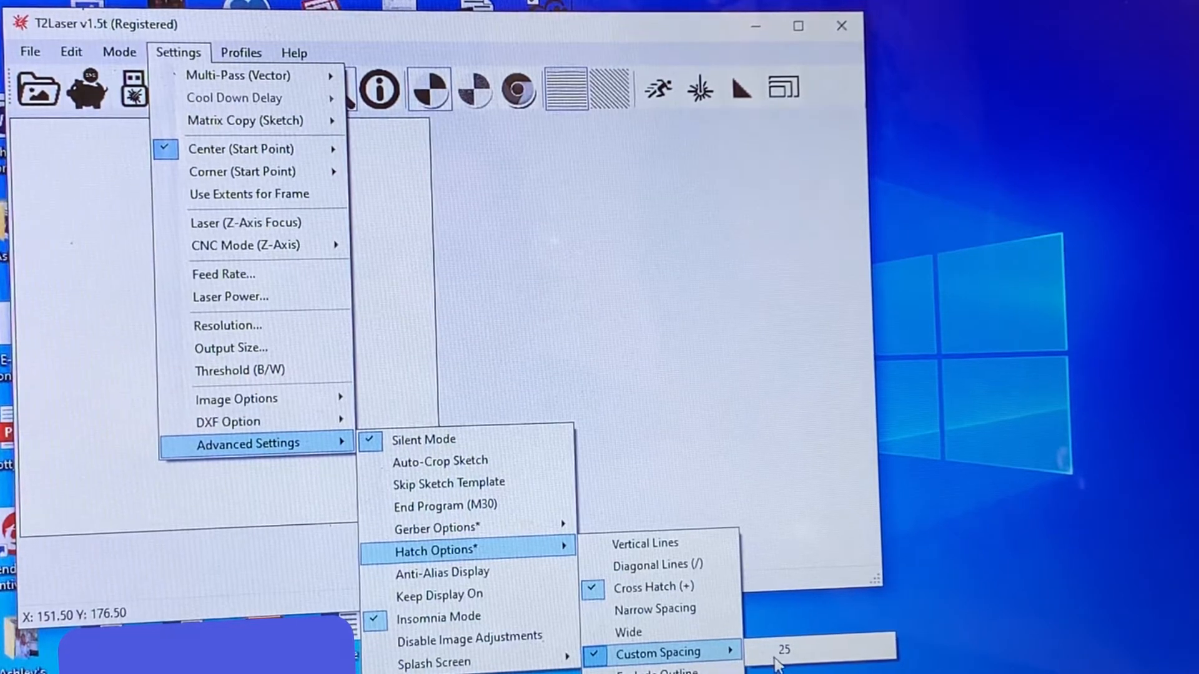
pyautogui.click(818, 651)
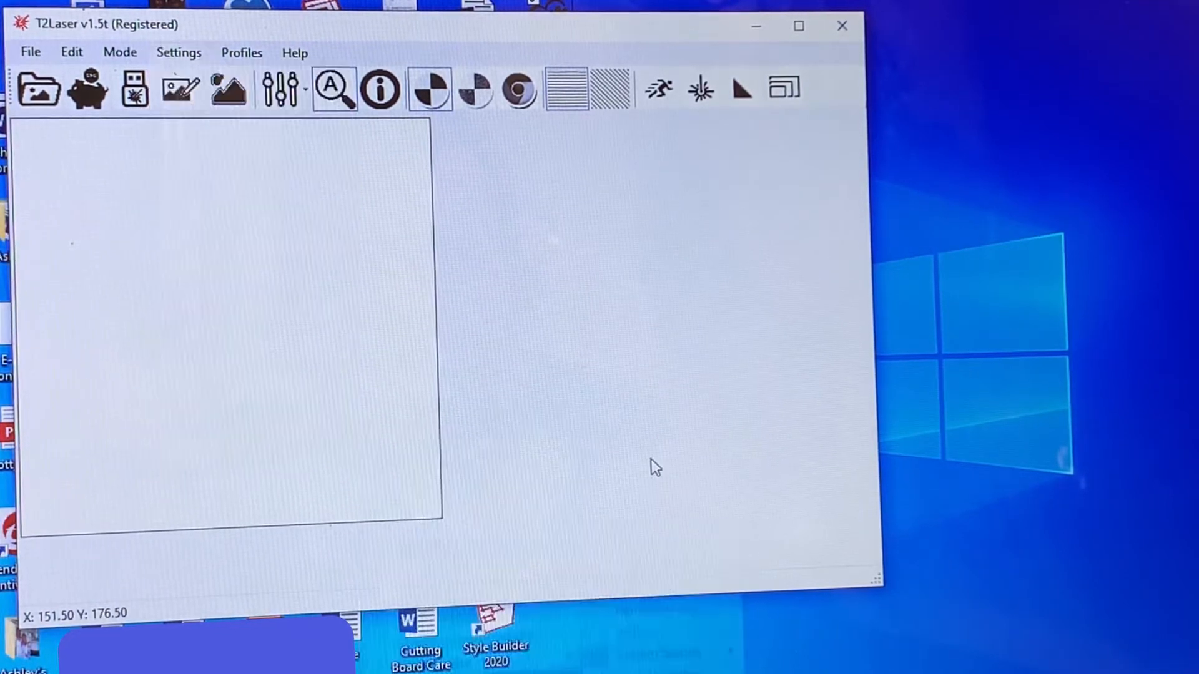
# - Create a 250×250 sketch and draw a cross-hatched rectangle across the canvas
pyautogui.click(180, 86)
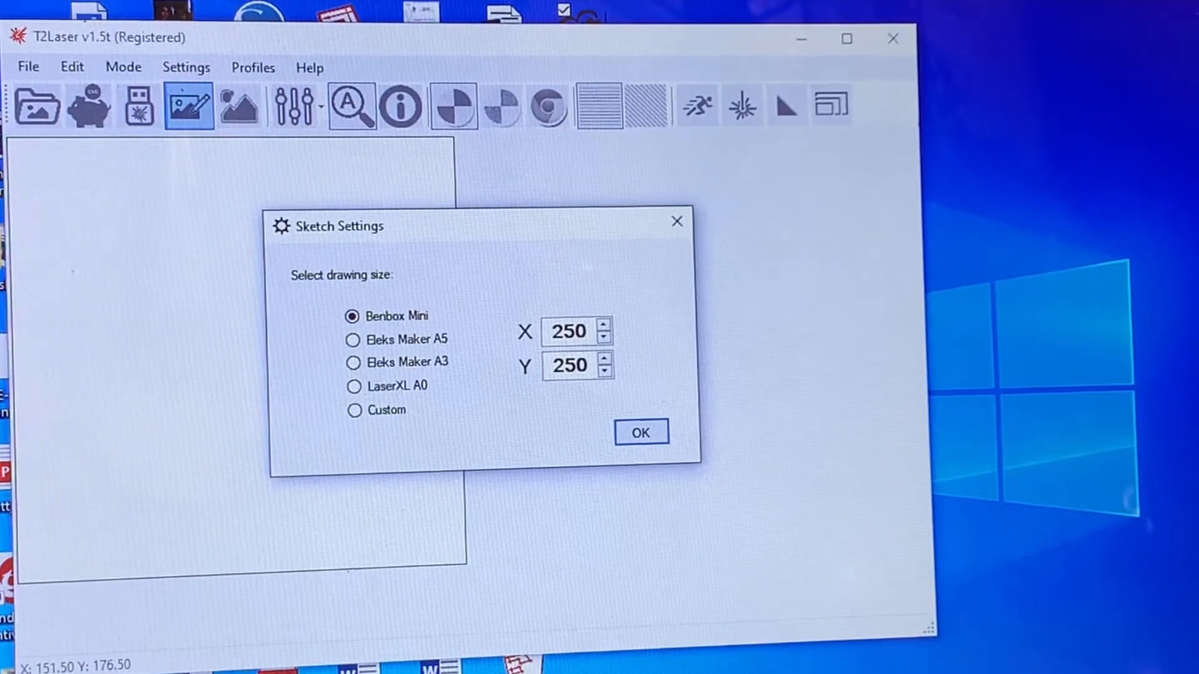
pyautogui.click(641, 433)
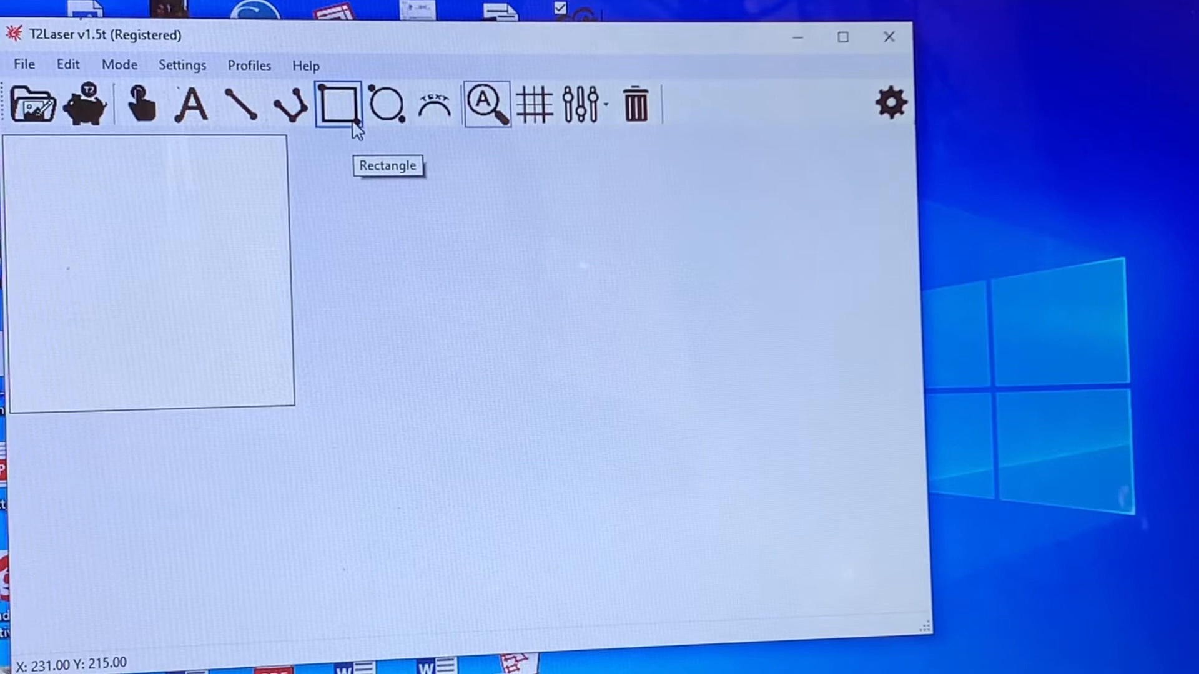
pyautogui.moveTo(137, 256)
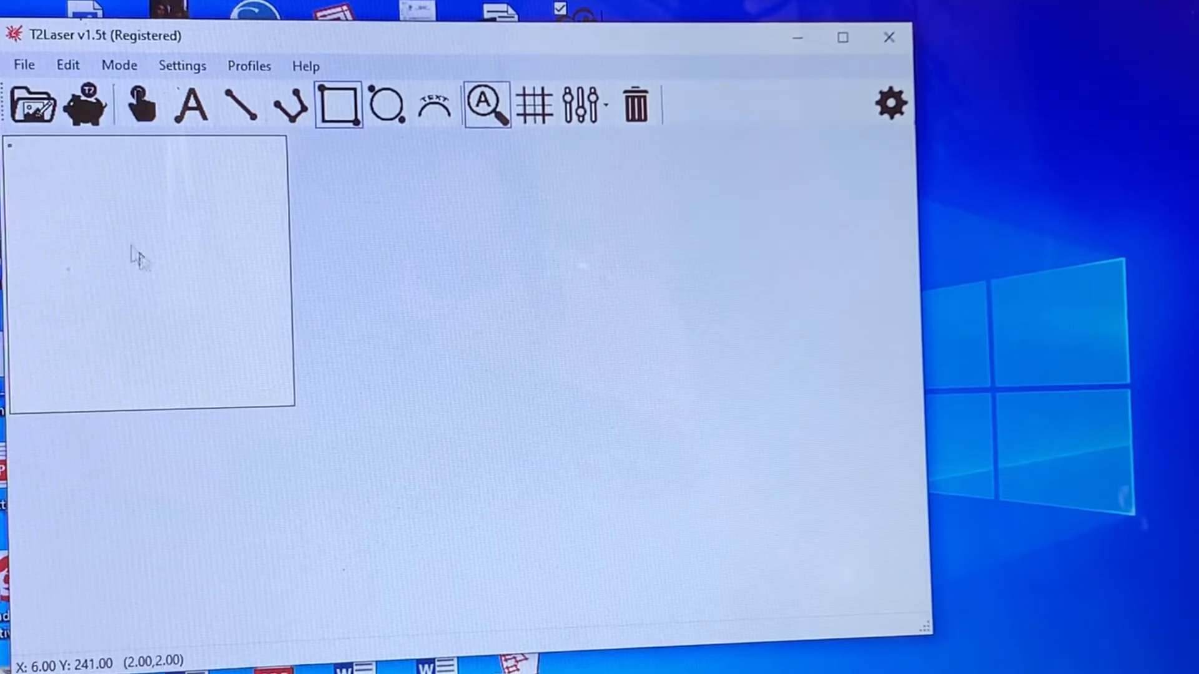
pyautogui.click(534, 105)
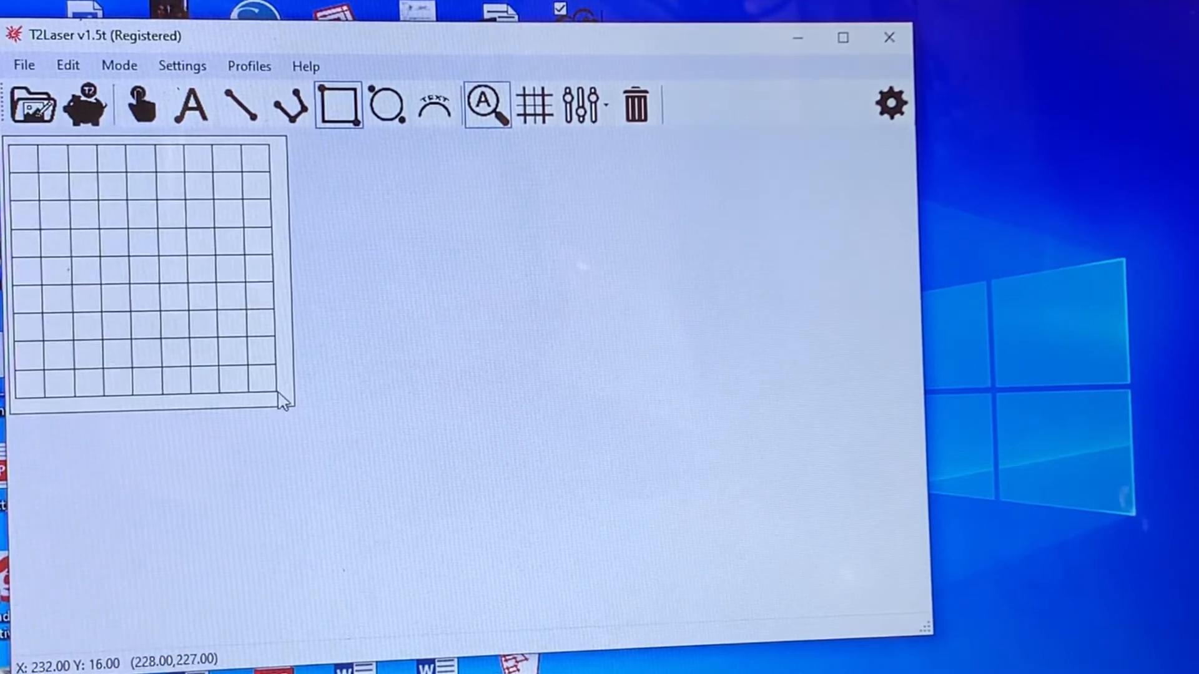
pyautogui.moveTo(585, 172)
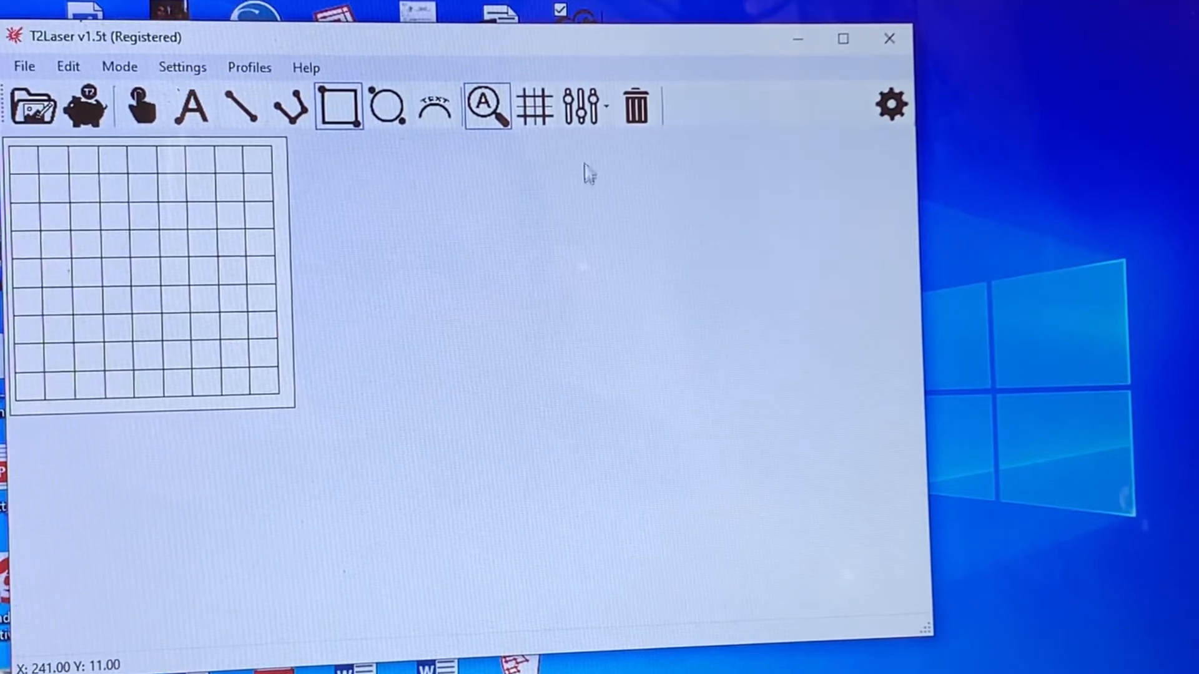
# - Enable Overlay Details showing one 36-point 250×250 shape, then generate G-code
pyautogui.click(585, 106)
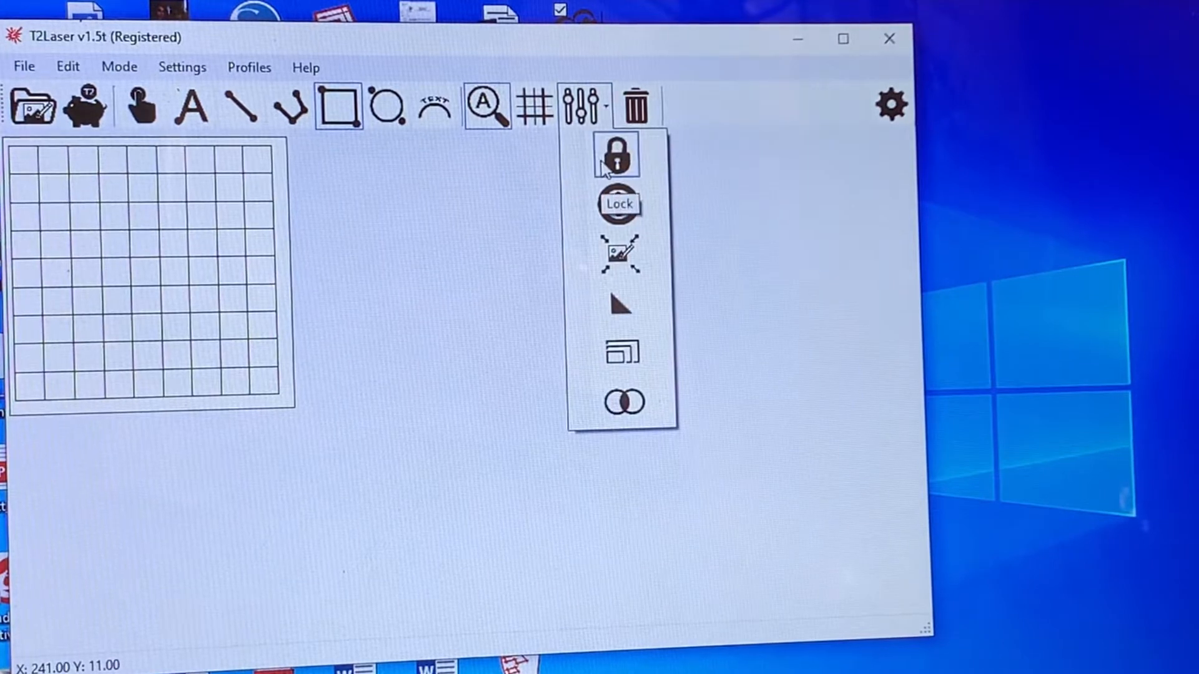
pyautogui.moveTo(618, 205)
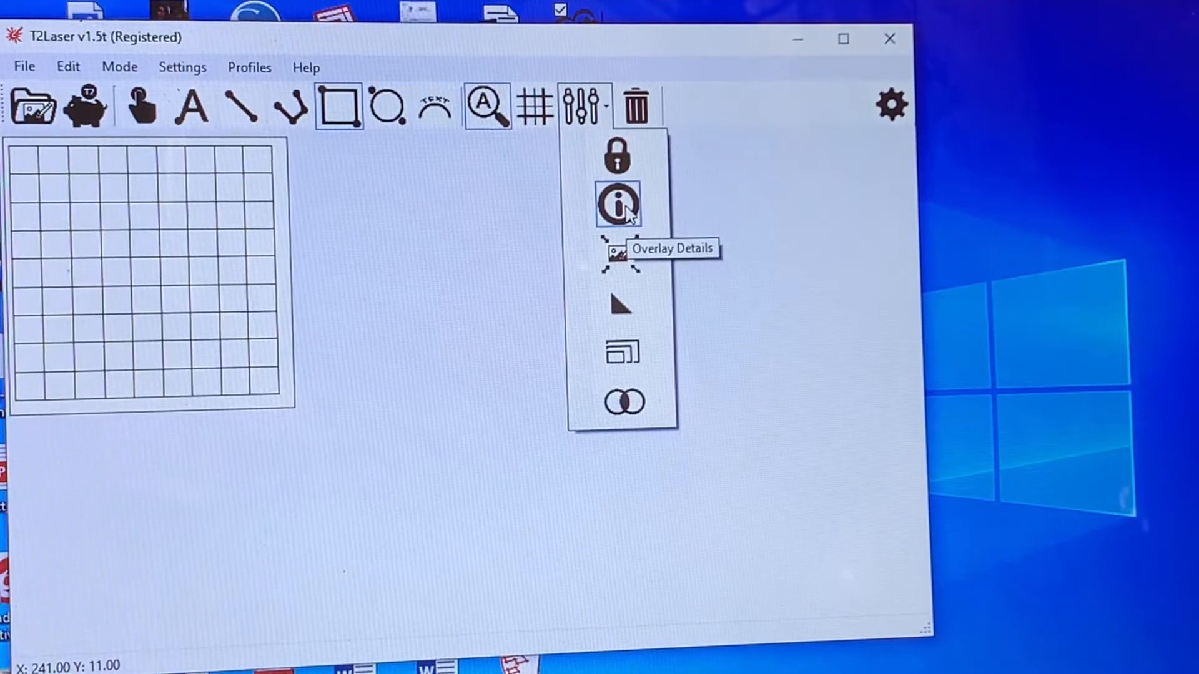
pyautogui.click(616, 205)
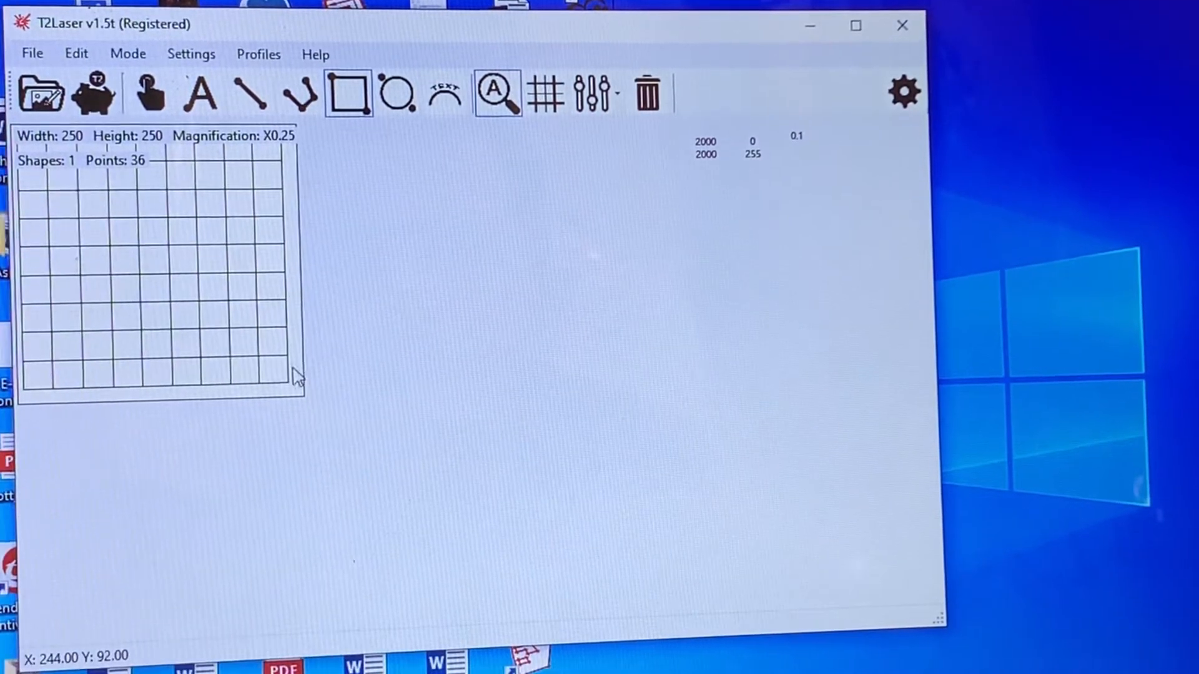
pyautogui.moveTo(905, 92)
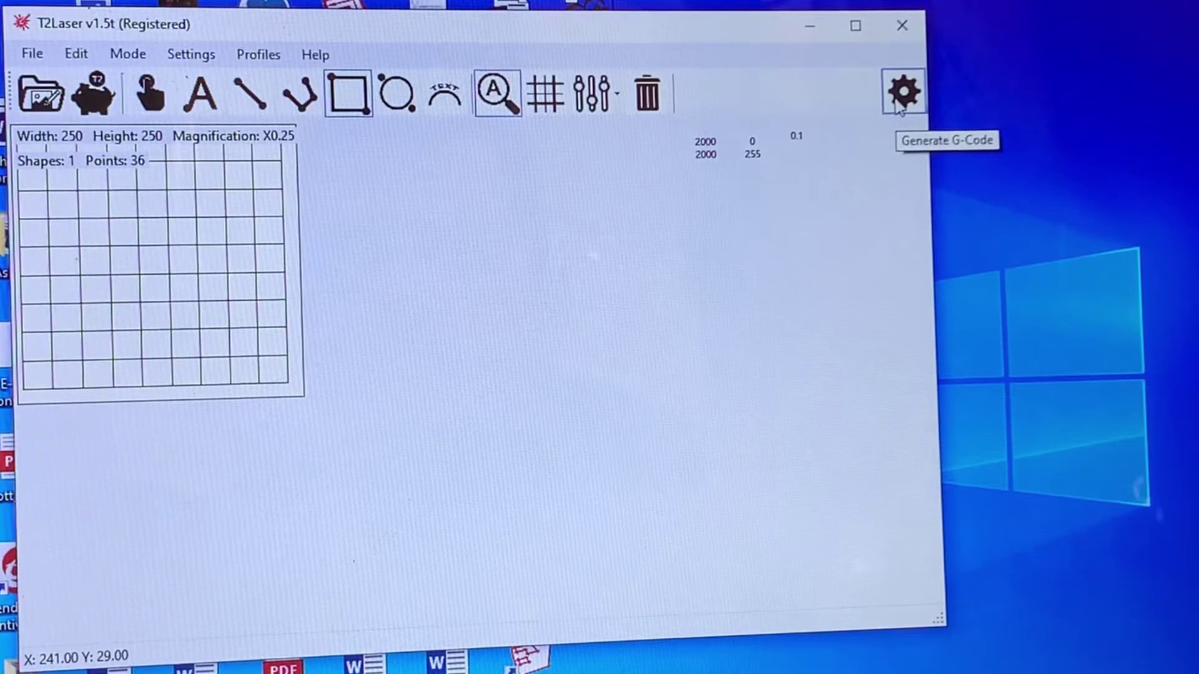
pyautogui.click(903, 92)
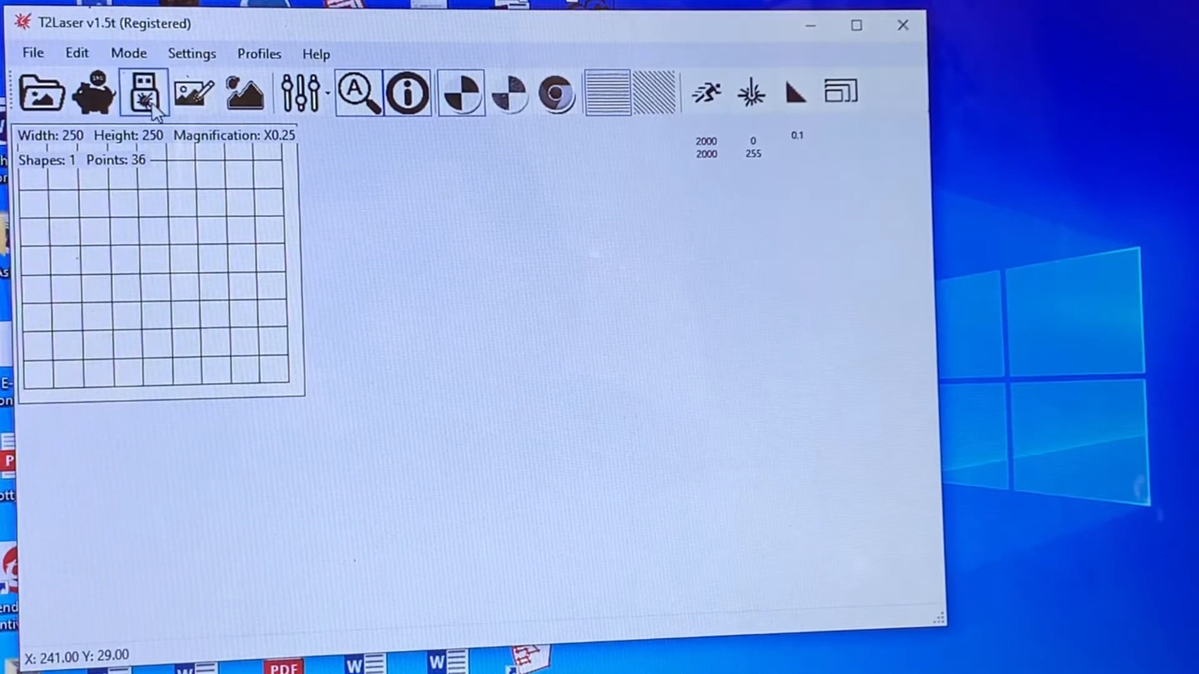
# - Send the 49-line G-code to the Controller and connect on COM3 at 115200 baud
pyautogui.click(142, 92)
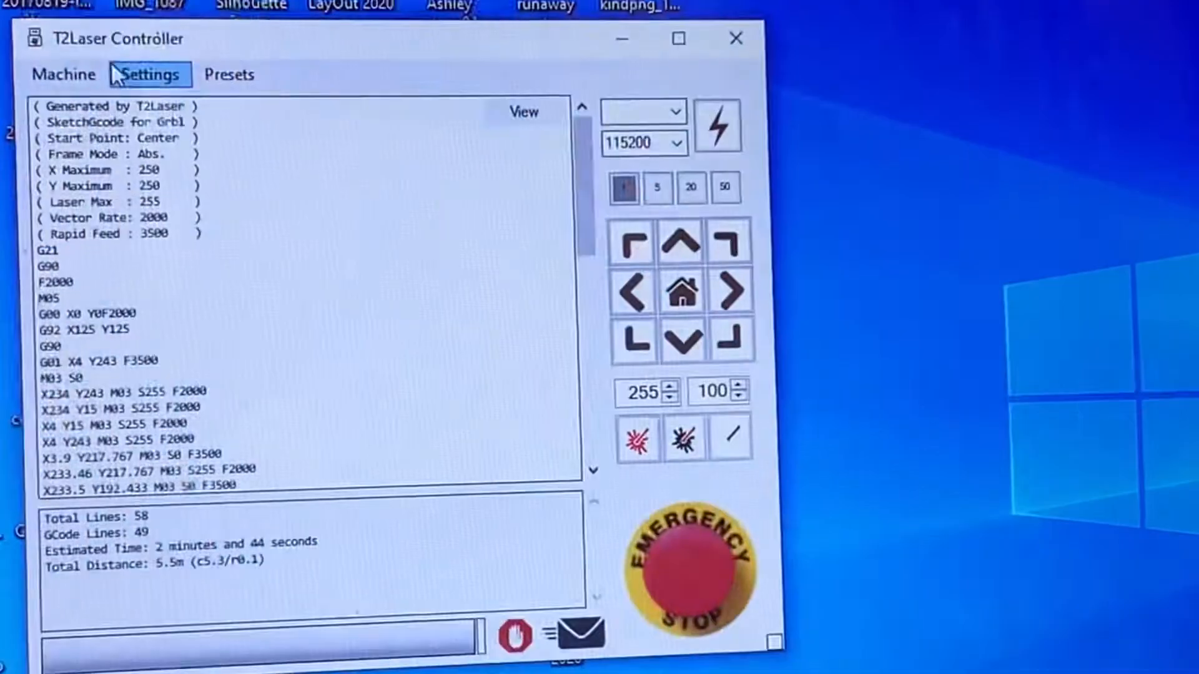
pyautogui.click(229, 74)
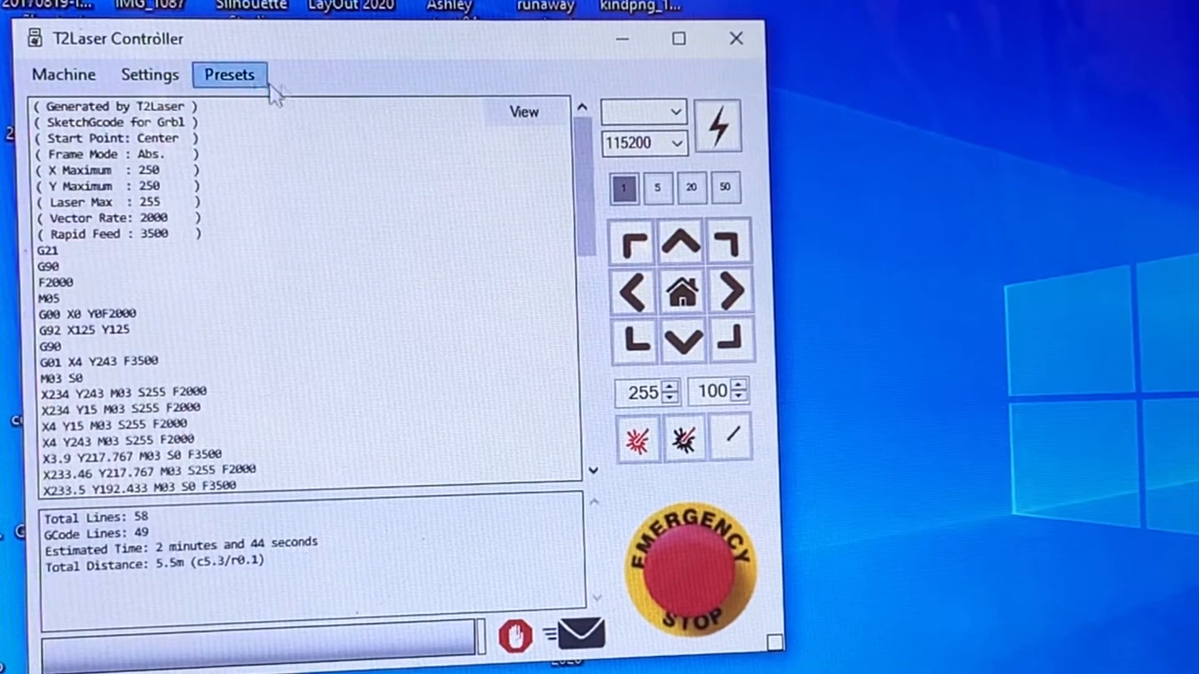
pyautogui.click(674, 112)
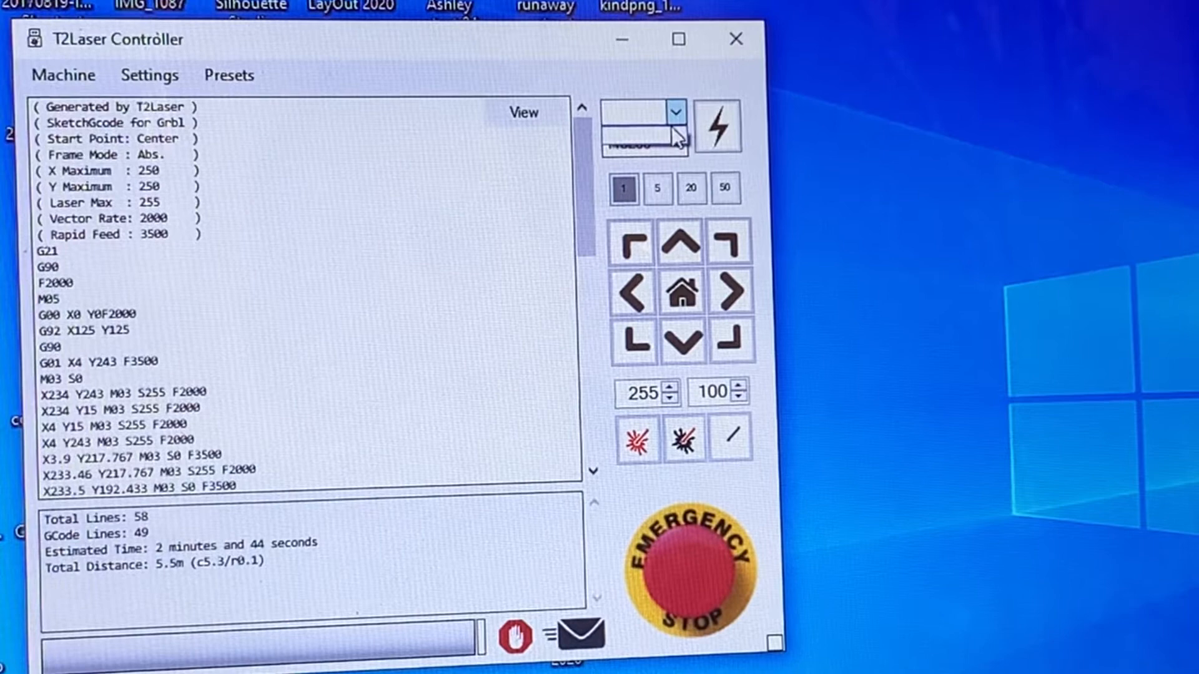
pyautogui.moveTo(717, 126)
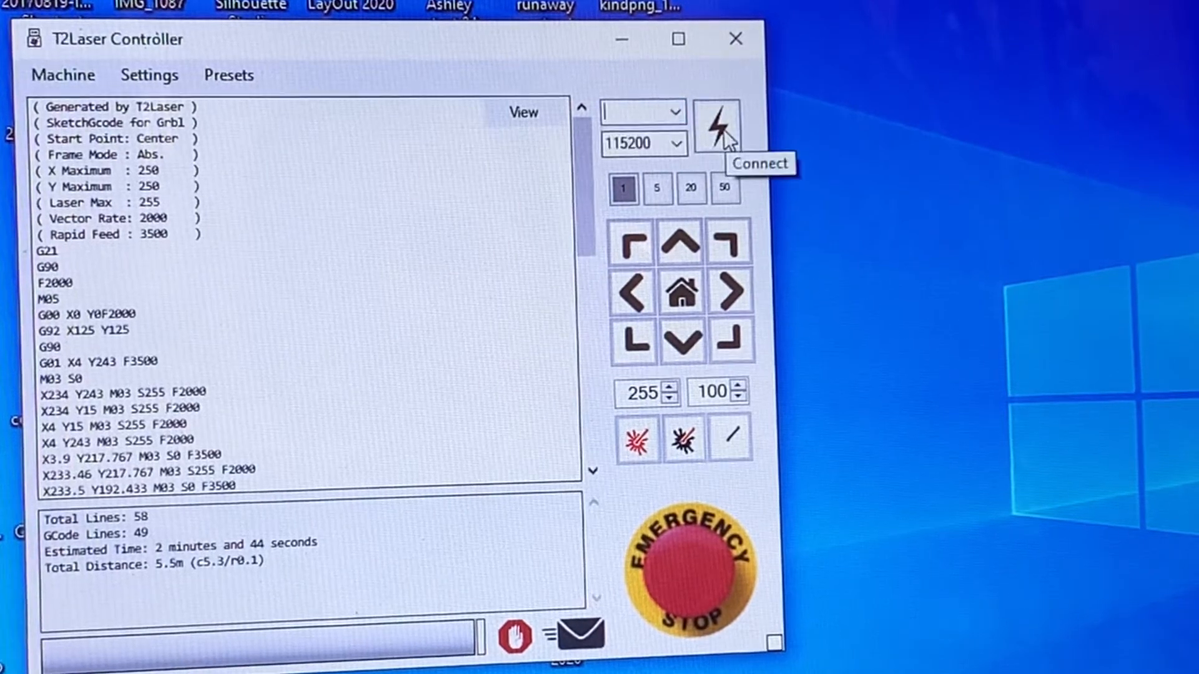
pyautogui.click(715, 126)
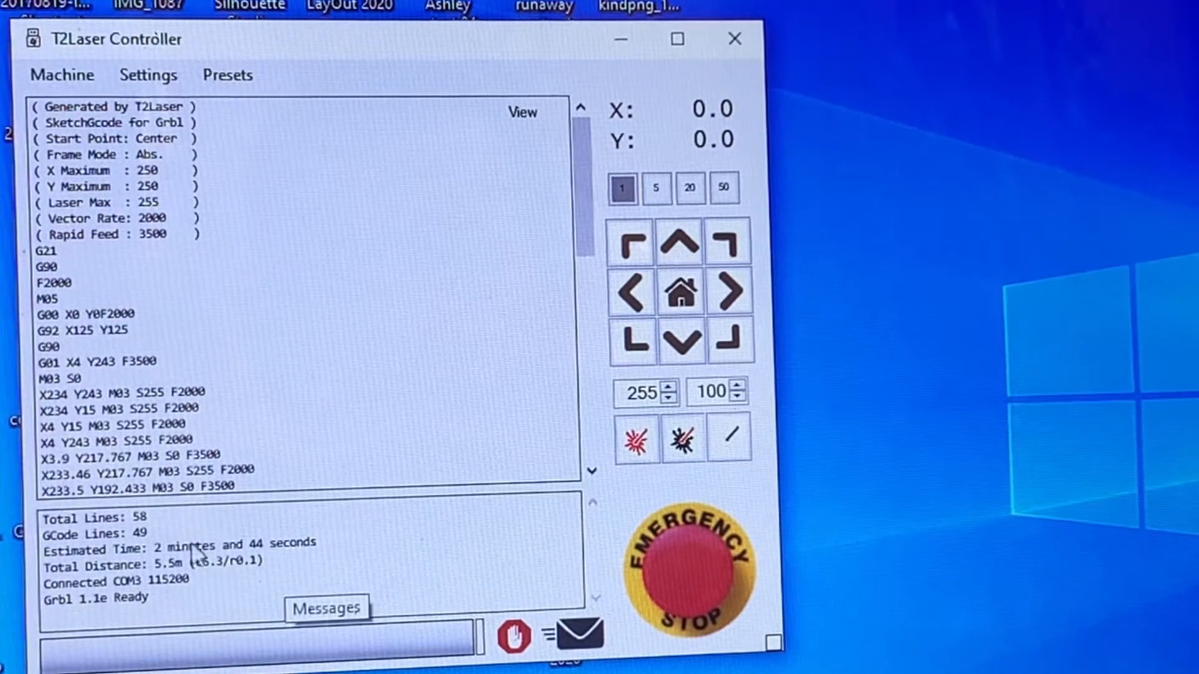
pyautogui.doubleClick(153, 582)
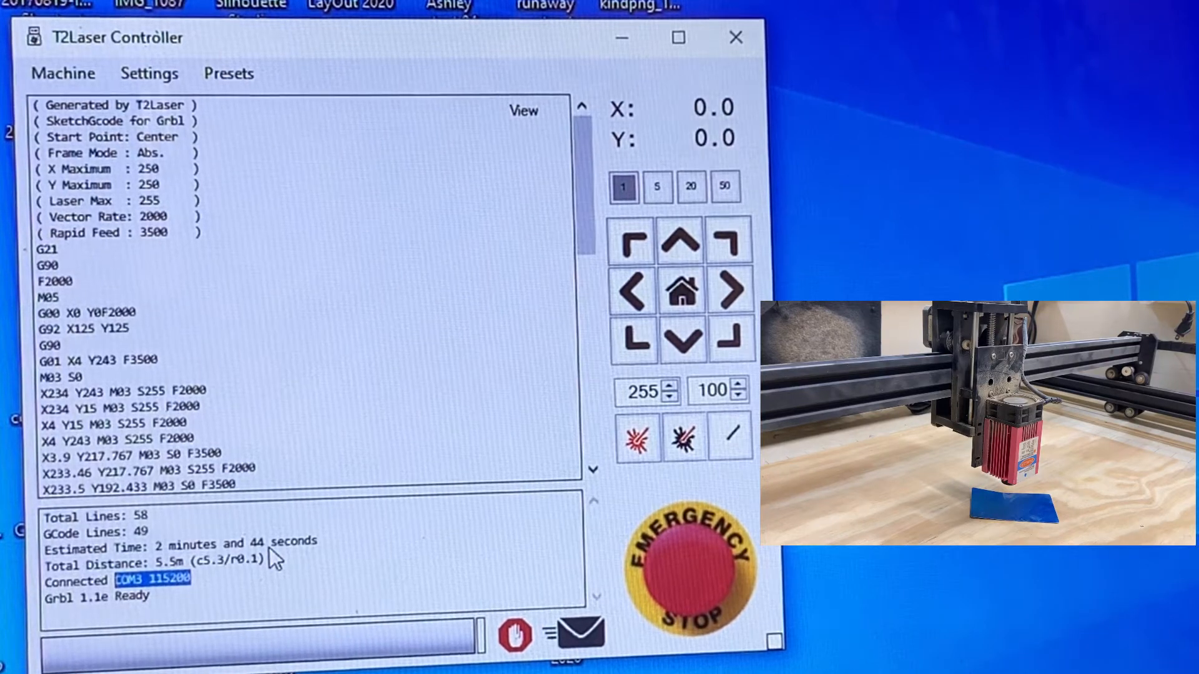
# - Test-fire the laser at full power, switch it off, and open the Machine menu
pyautogui.click(638, 439)
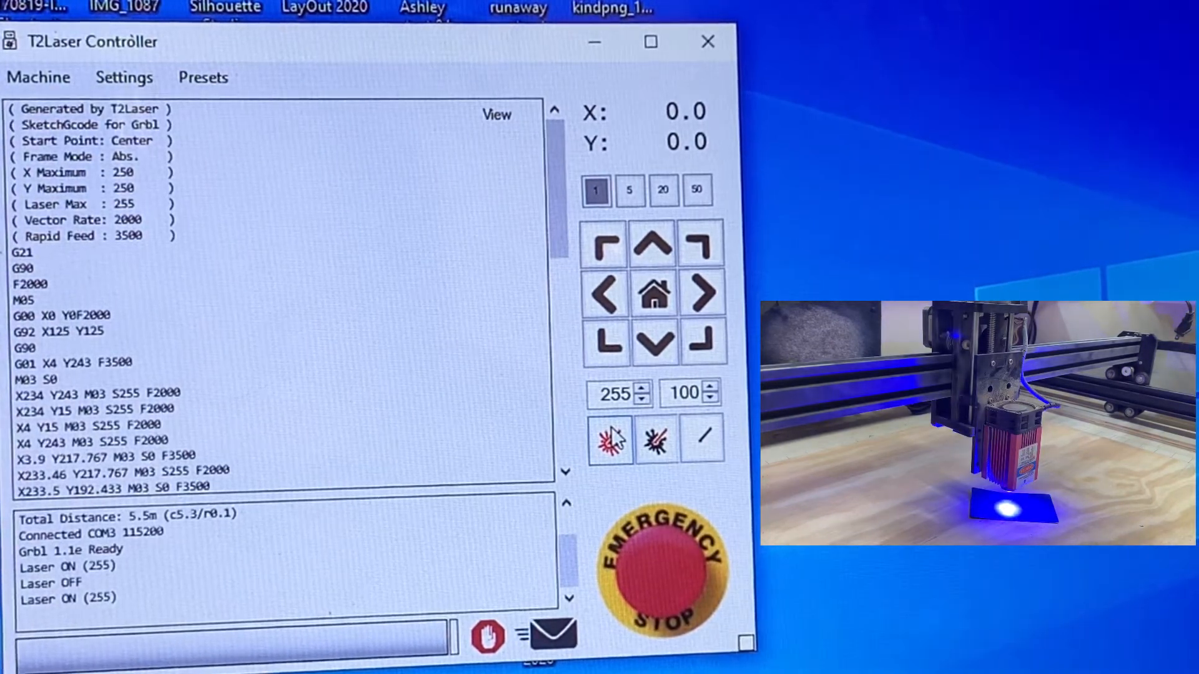
pyautogui.click(702, 440)
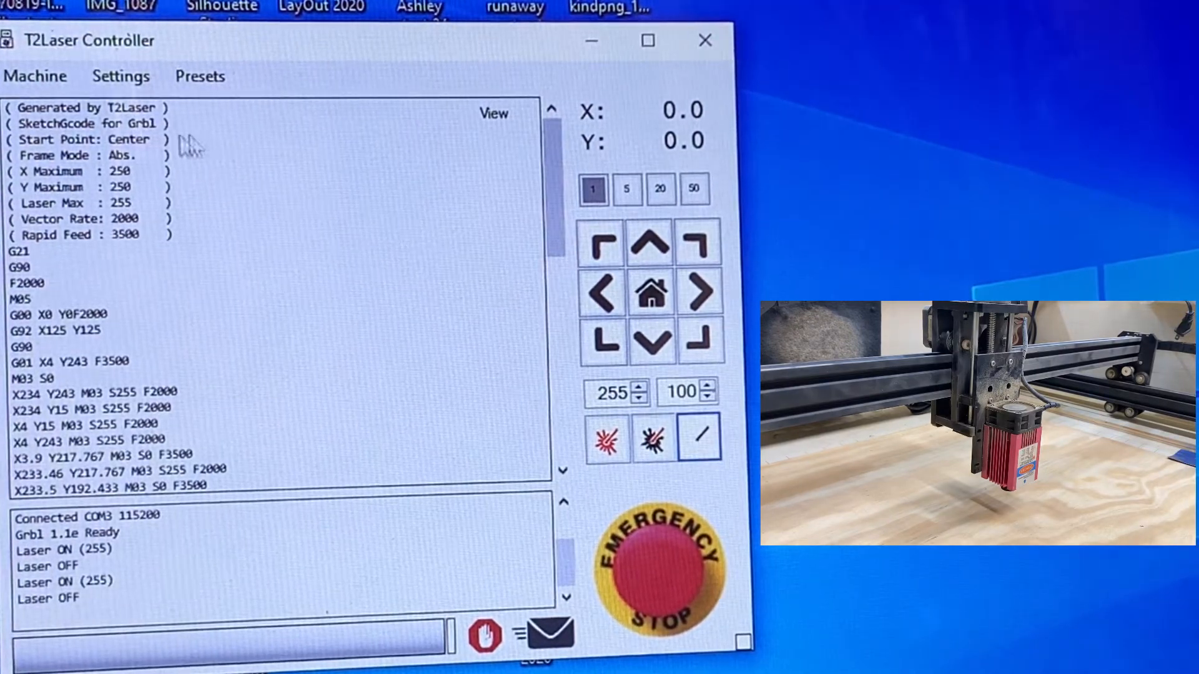
pyautogui.click(35, 76)
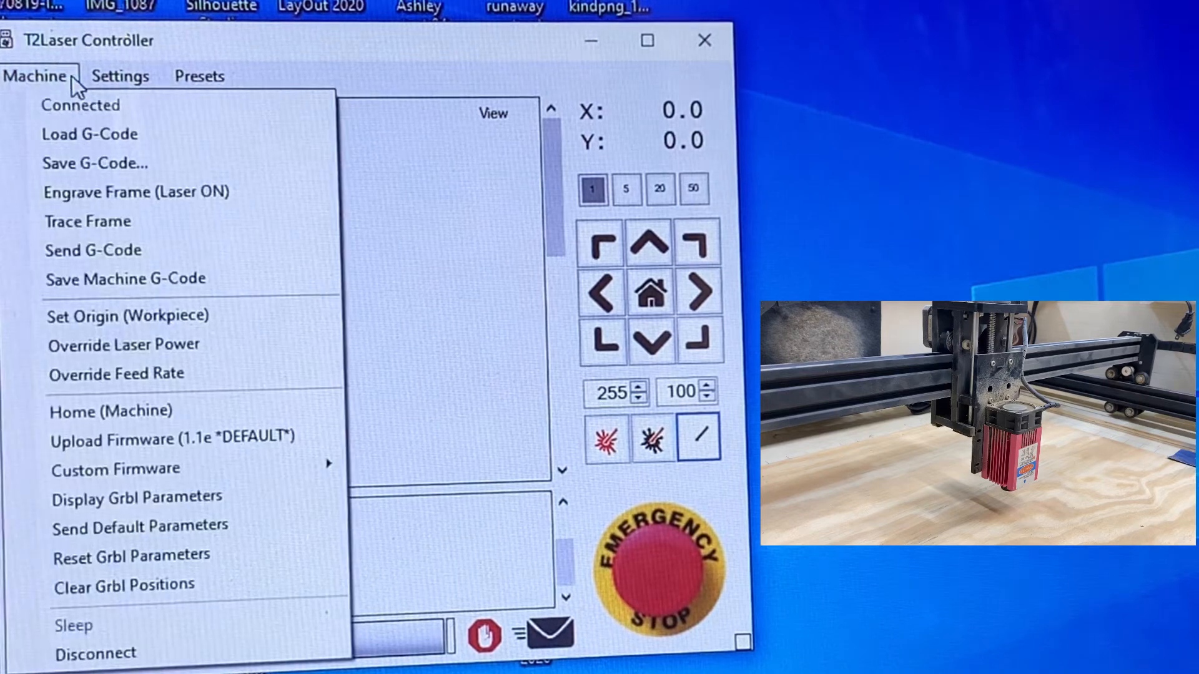
pyautogui.moveTo(94, 163)
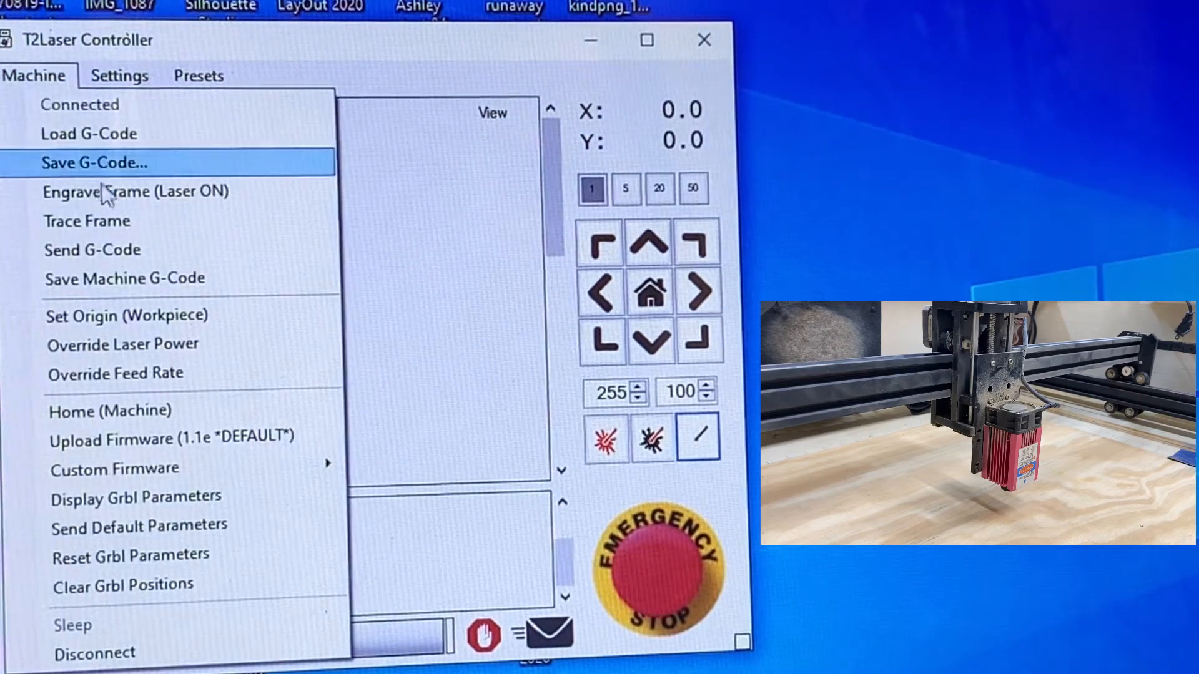
pyautogui.moveTo(88, 222)
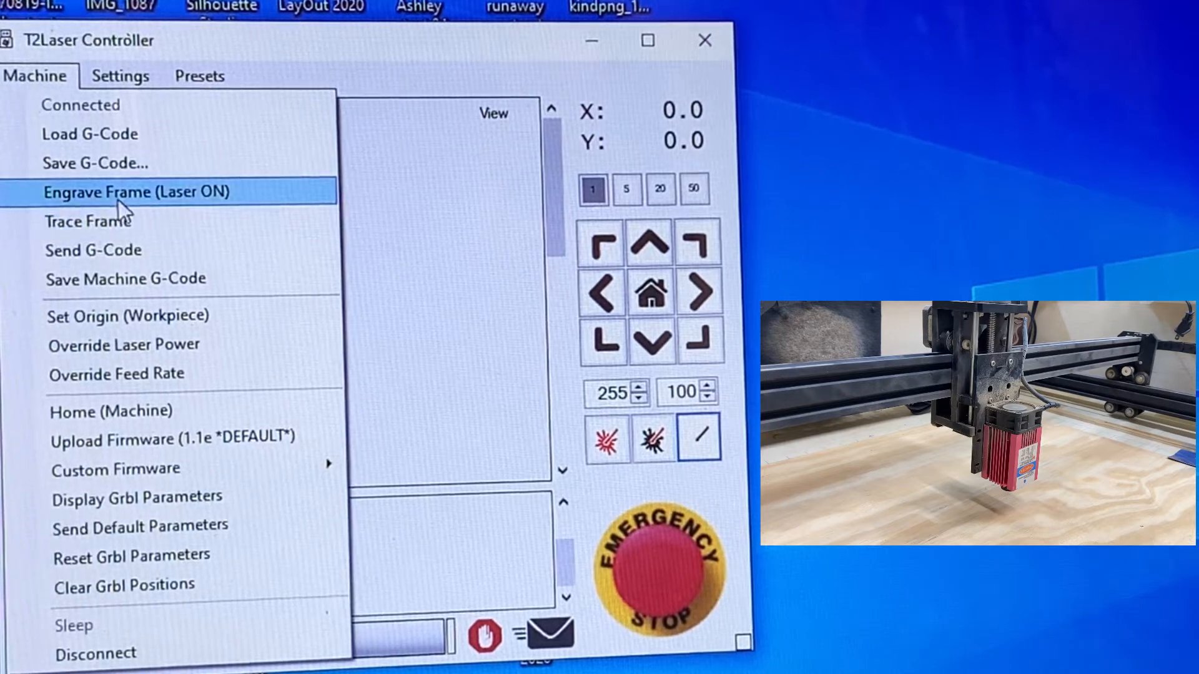
pyautogui.moveTo(88, 222)
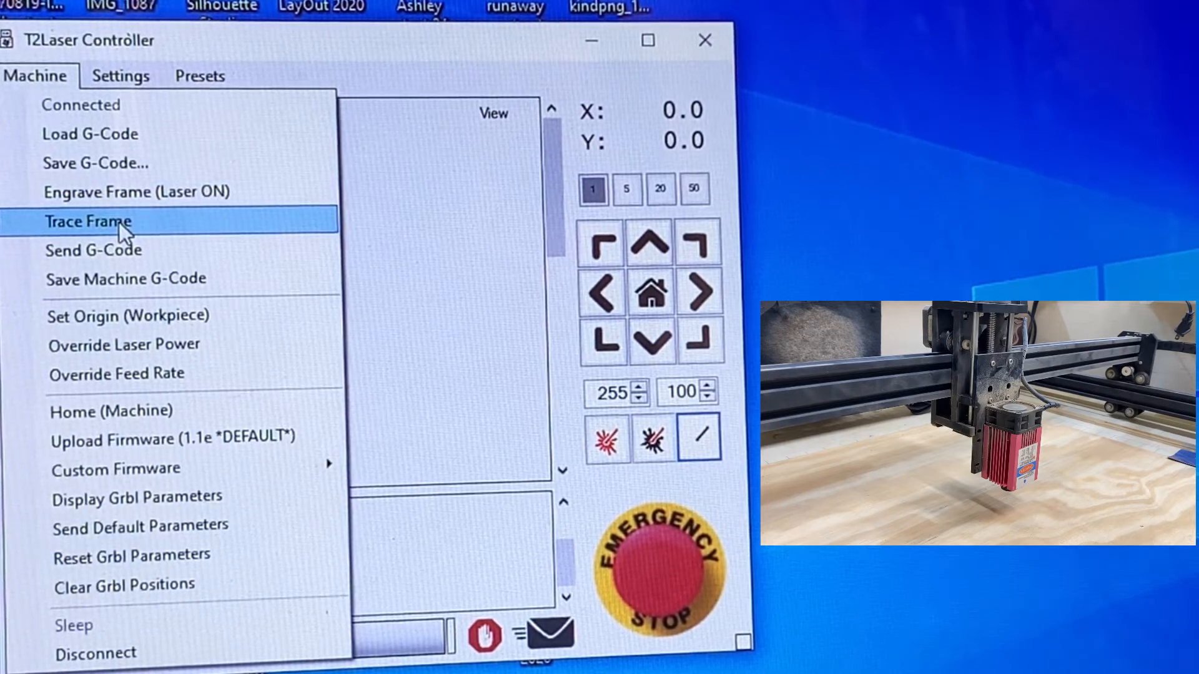
# - Trace the 250×250 job frame without burning, ending with the head back at 0,0
pyautogui.click(88, 221)
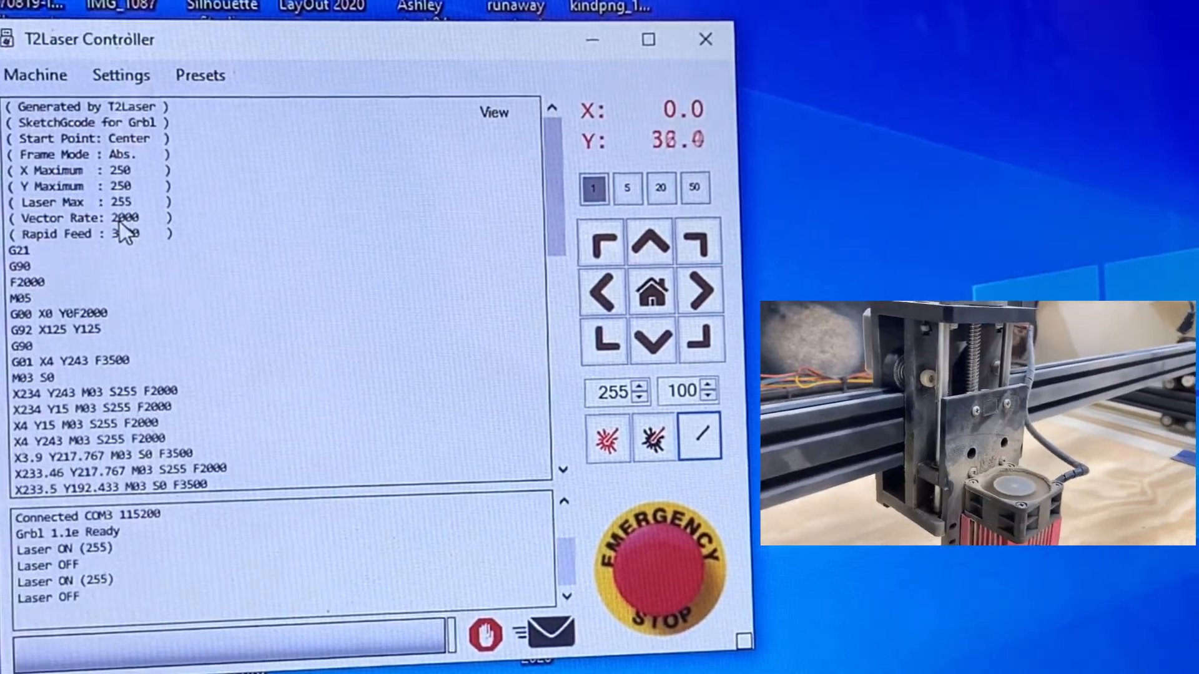
pyautogui.click(652, 241)
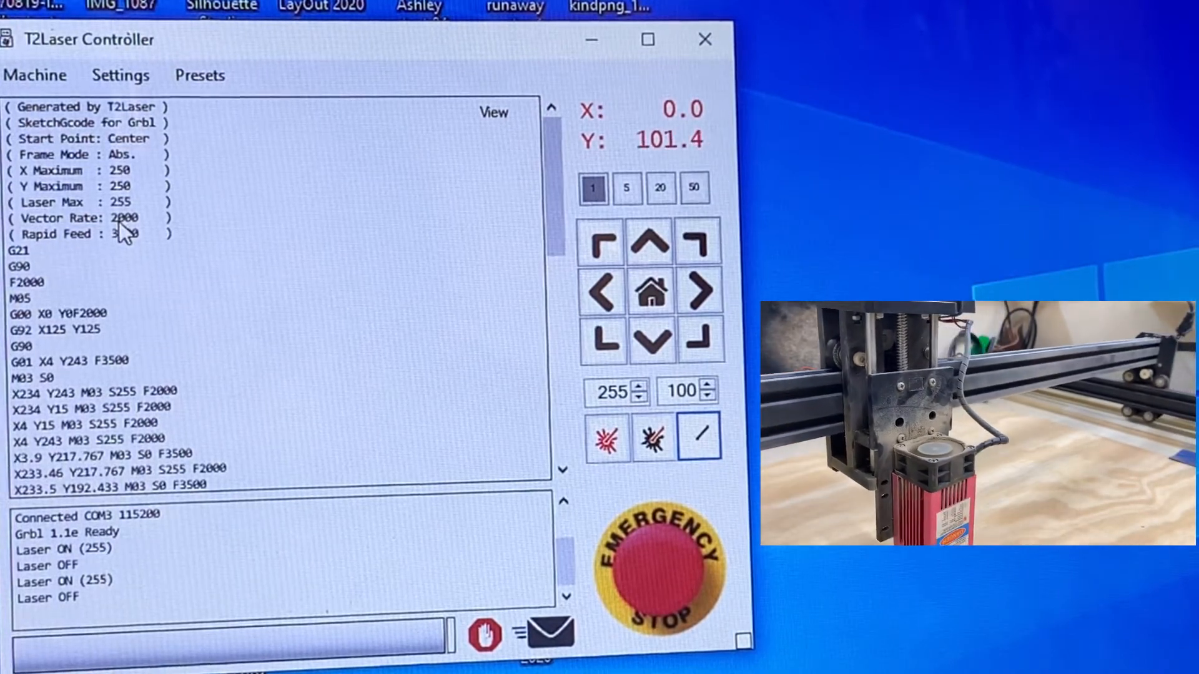
pyautogui.click(652, 241)
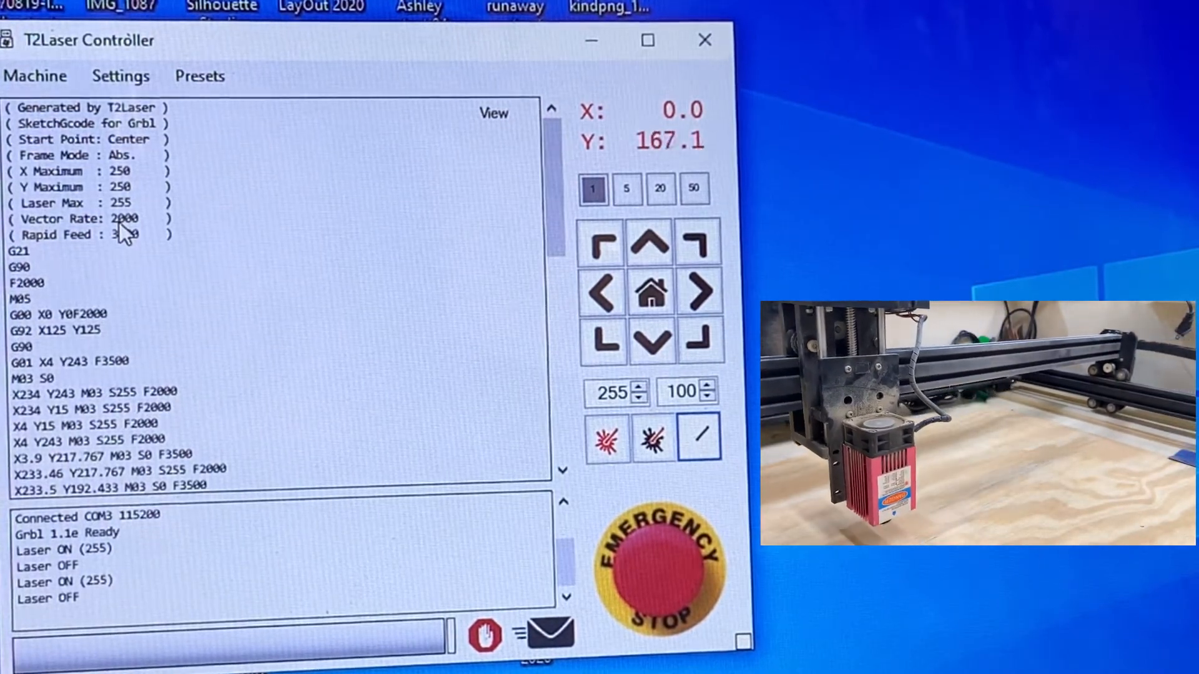
pyautogui.click(653, 241)
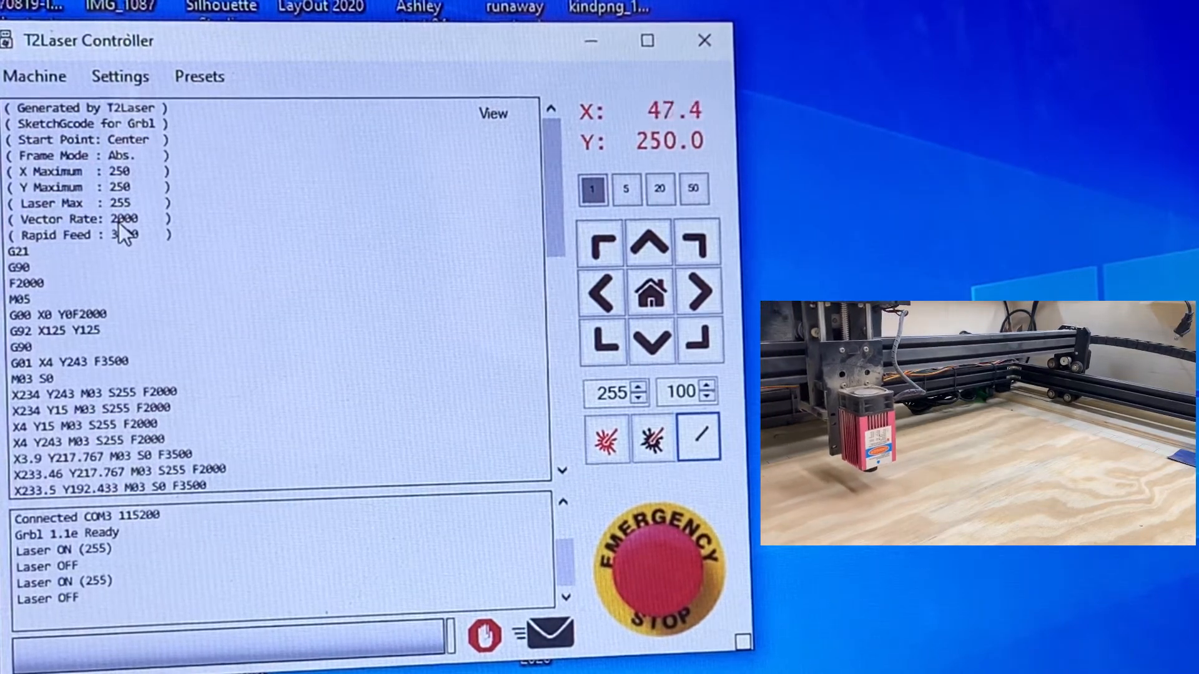
pyautogui.click(697, 291)
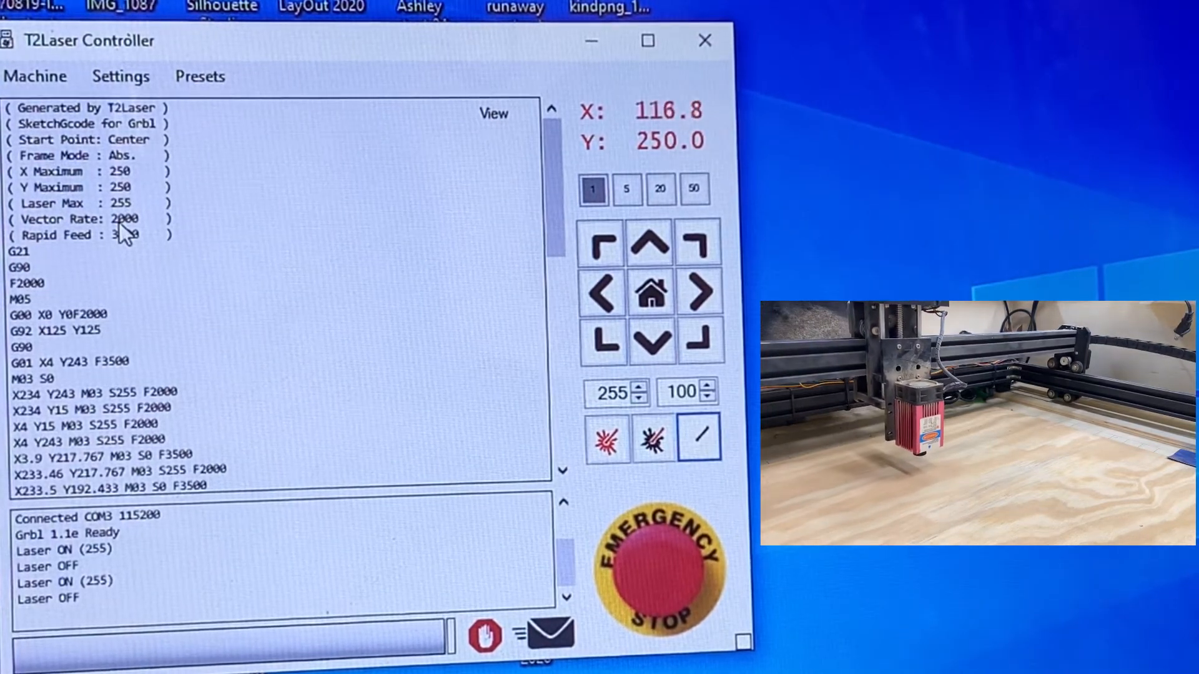
pyautogui.click(702, 291)
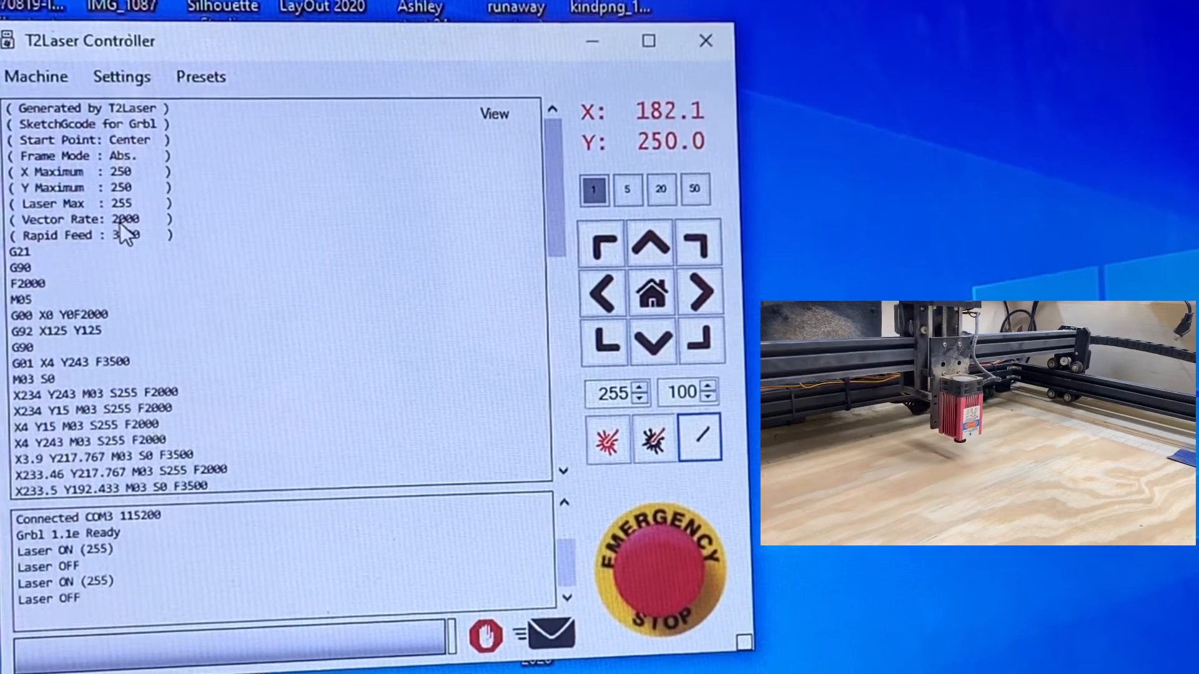
pyautogui.click(705, 291)
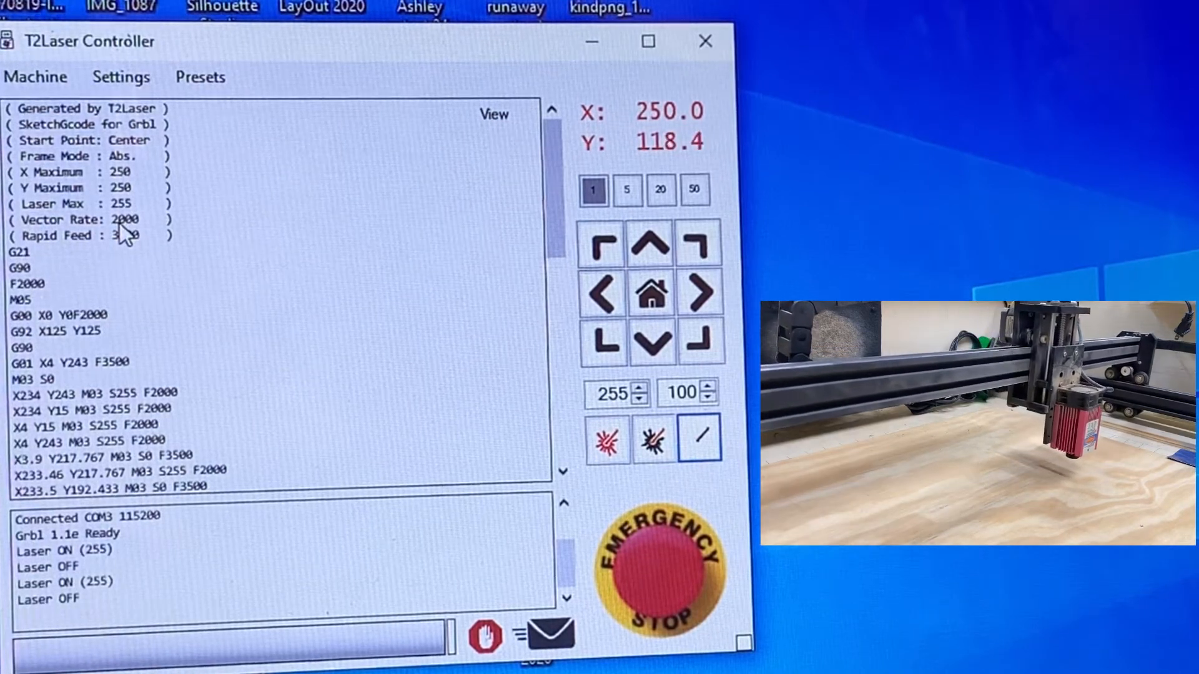
pyautogui.click(651, 342)
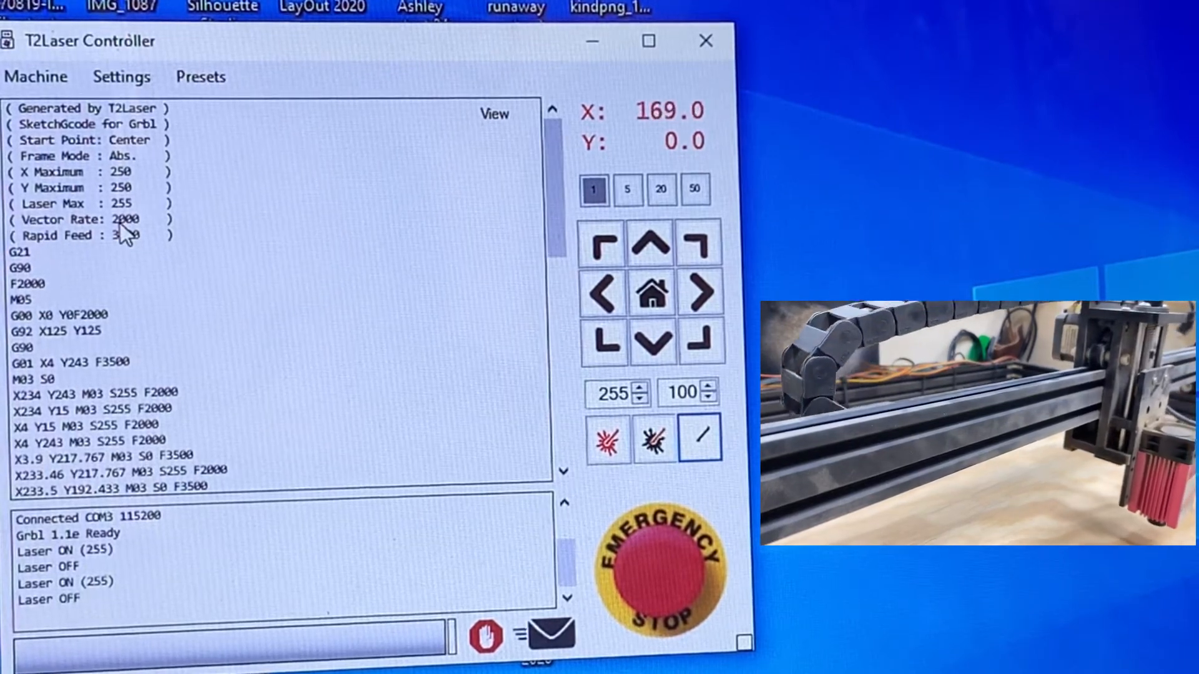
pyautogui.click(598, 291)
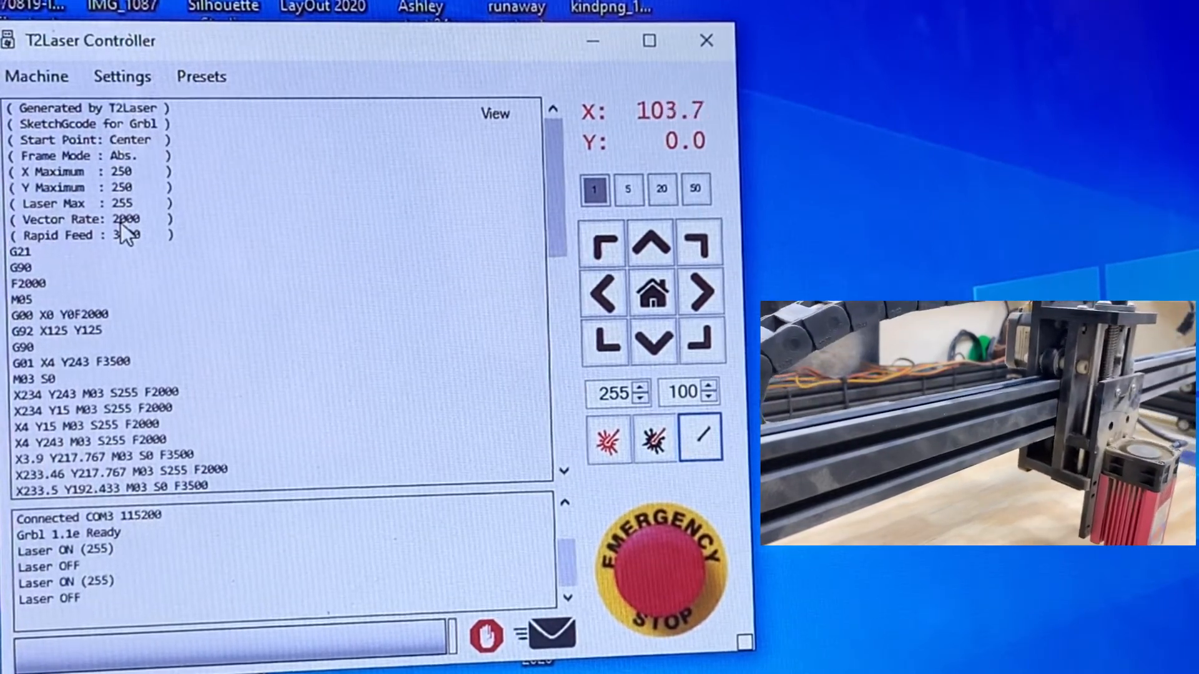
pyautogui.click(603, 291)
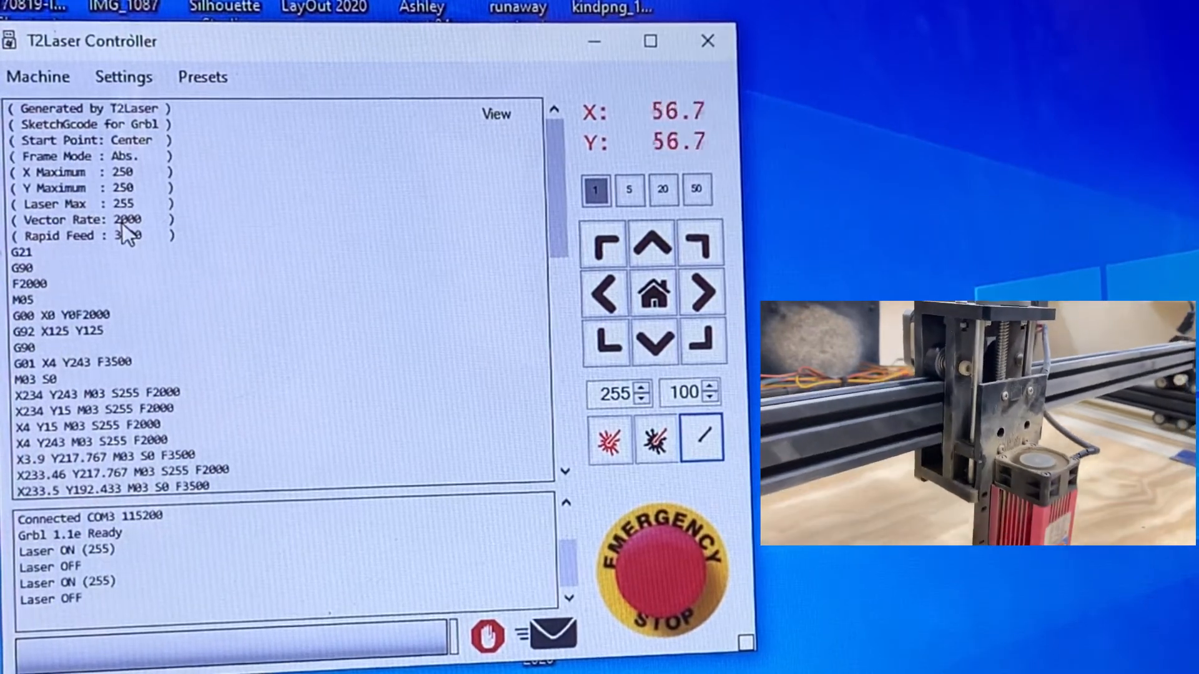
pyautogui.click(654, 293)
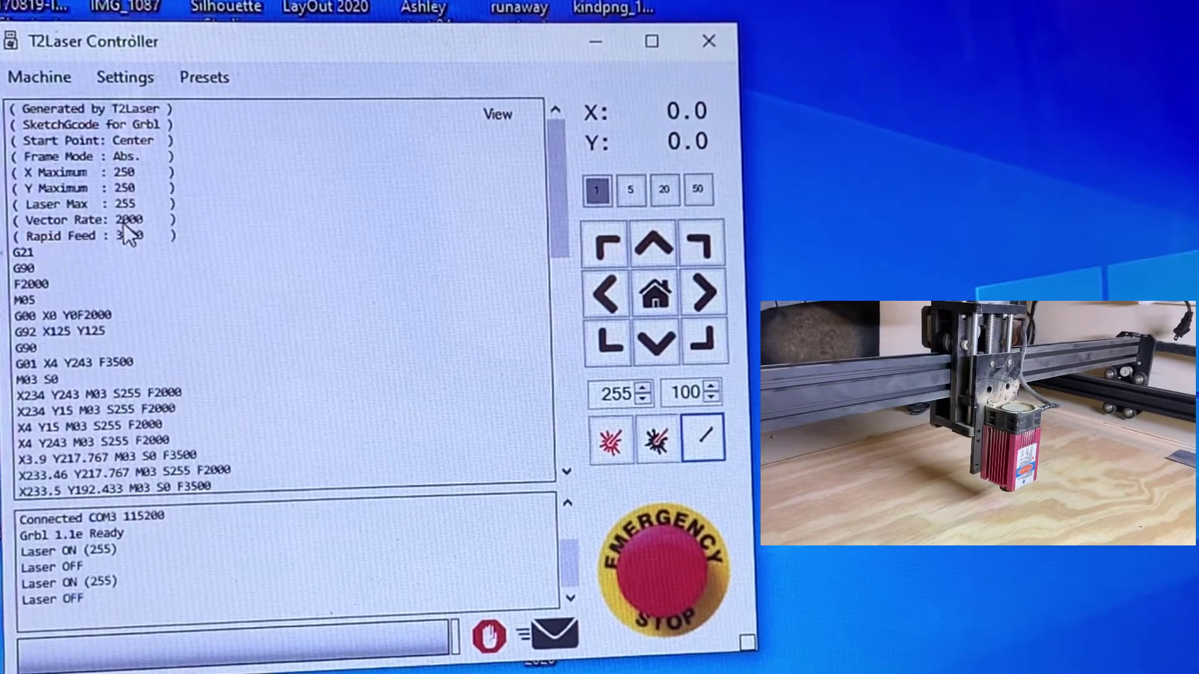
pyautogui.moveTo(552, 634)
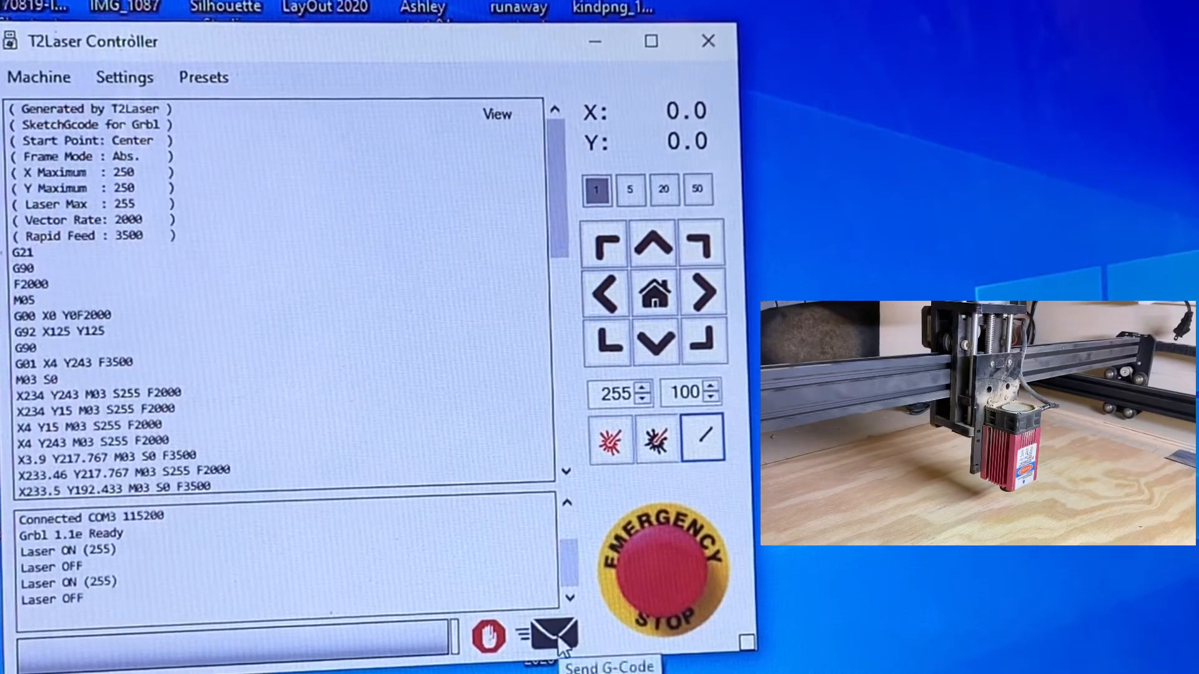
# - Send the grid G-code to start burning it onto the wasteboard
pyautogui.click(551, 634)
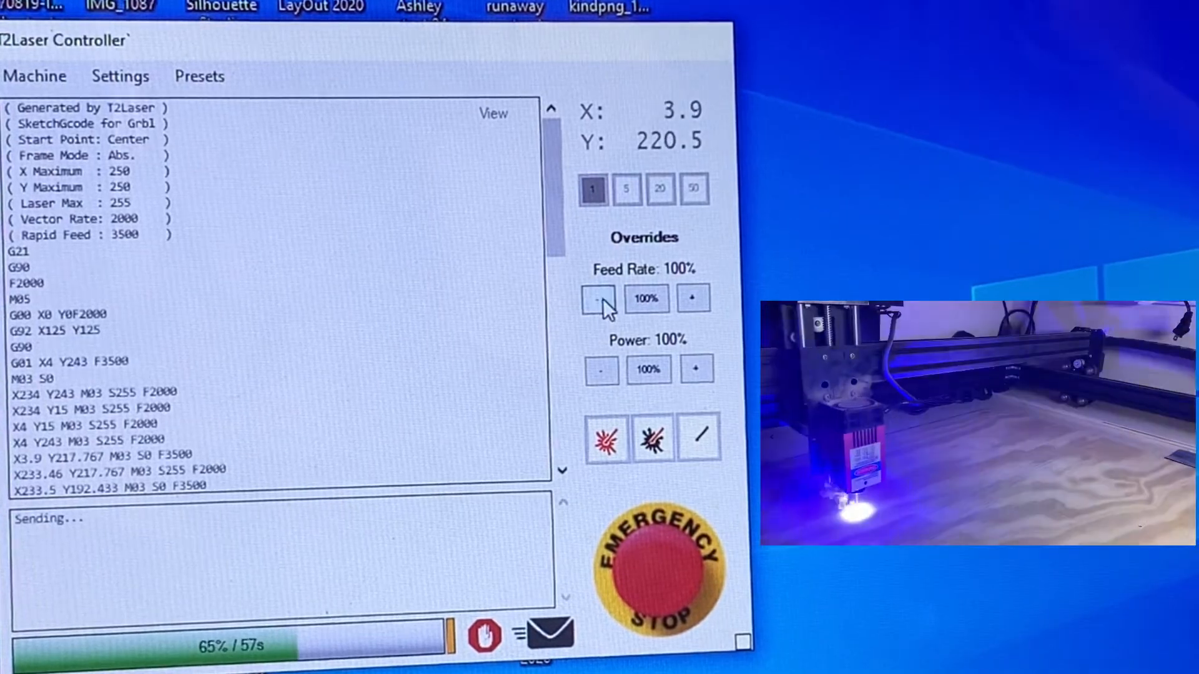
# - Lower the feed-rate override to 50%, then restore it to 100% as the burn finishes
pyautogui.click(601, 298)
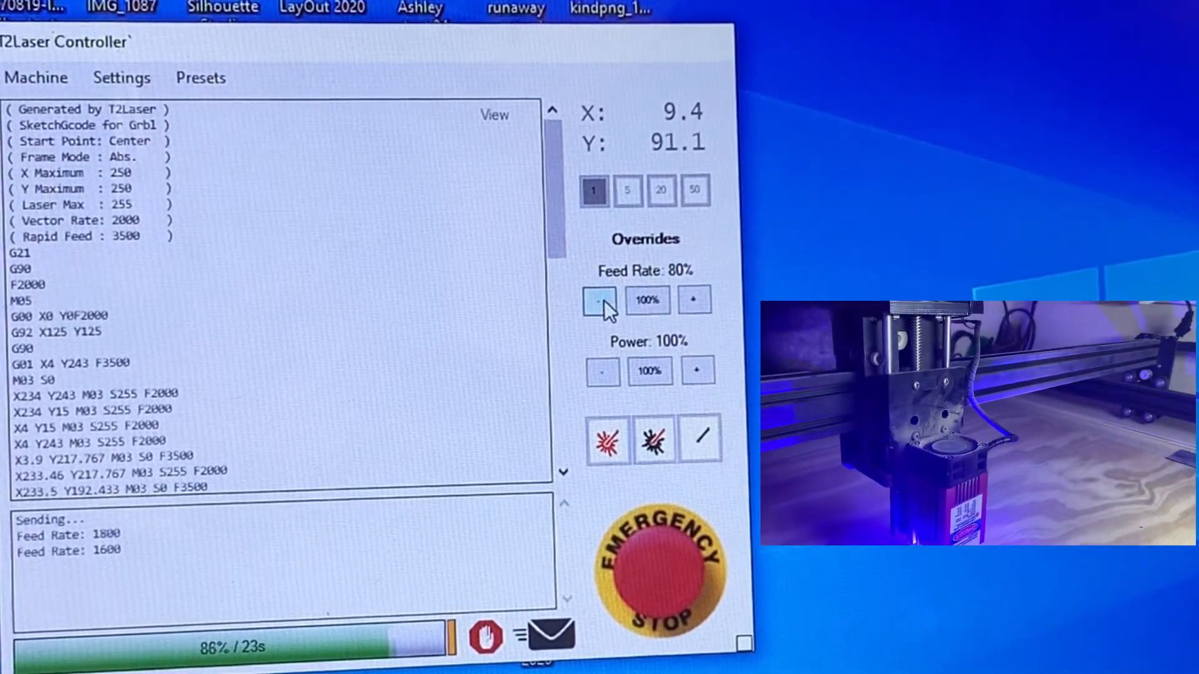
pyautogui.click(602, 299)
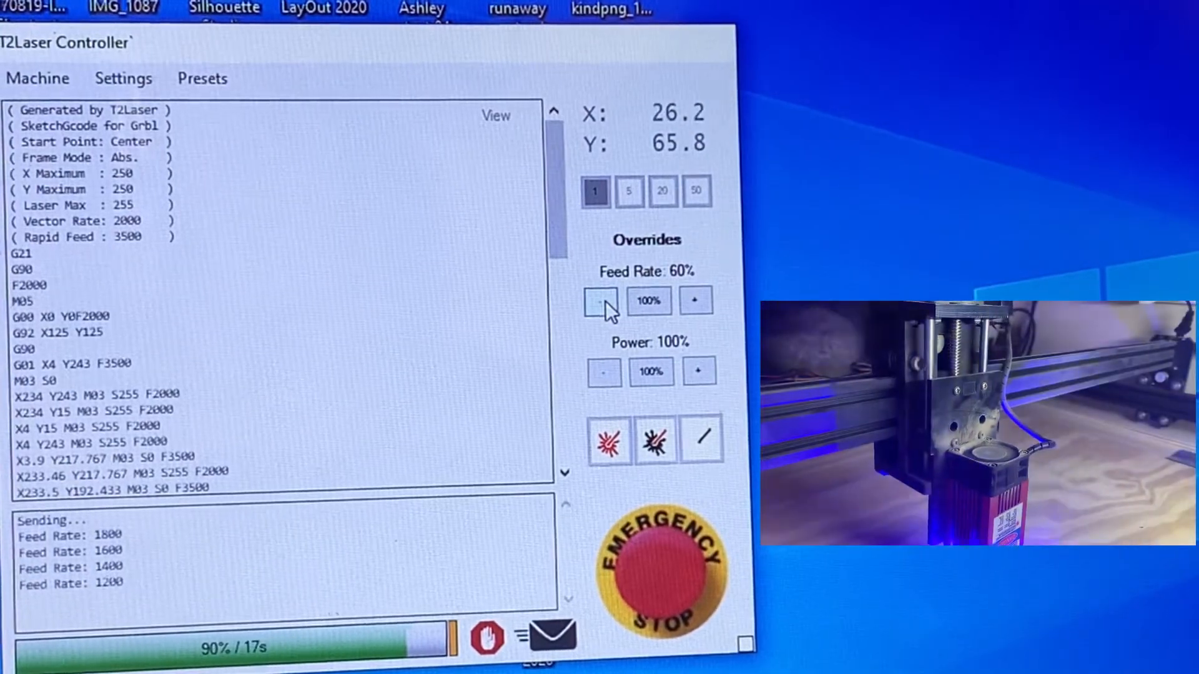
pyautogui.click(604, 299)
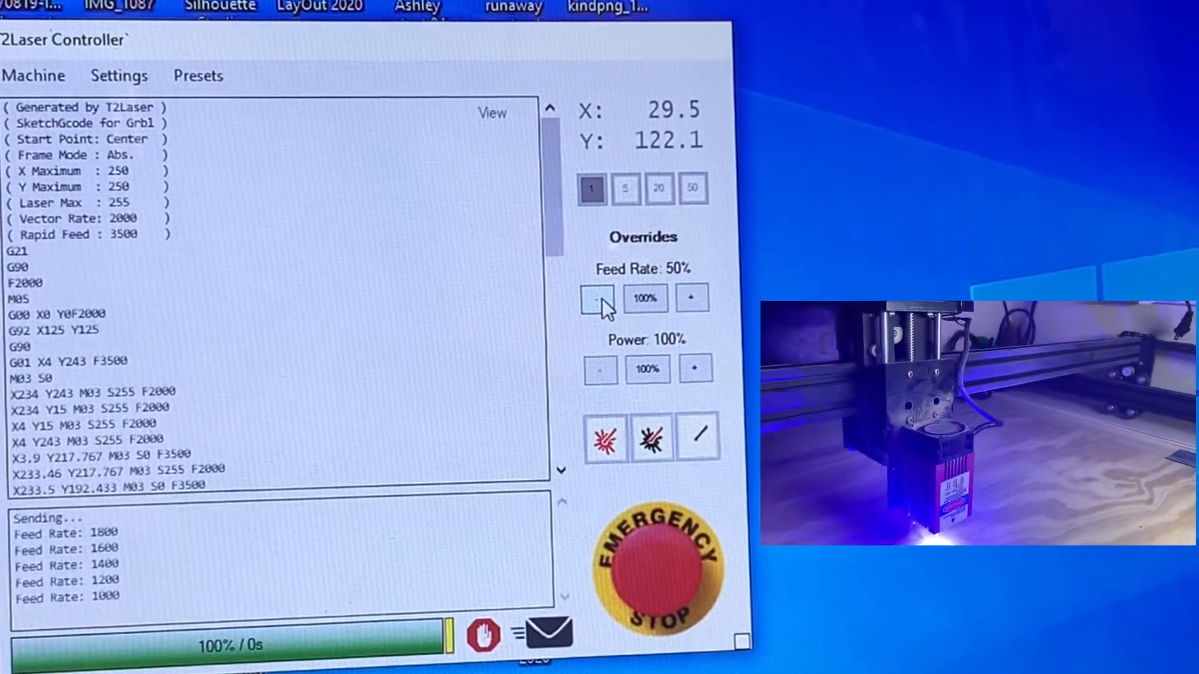
pyautogui.click(693, 298)
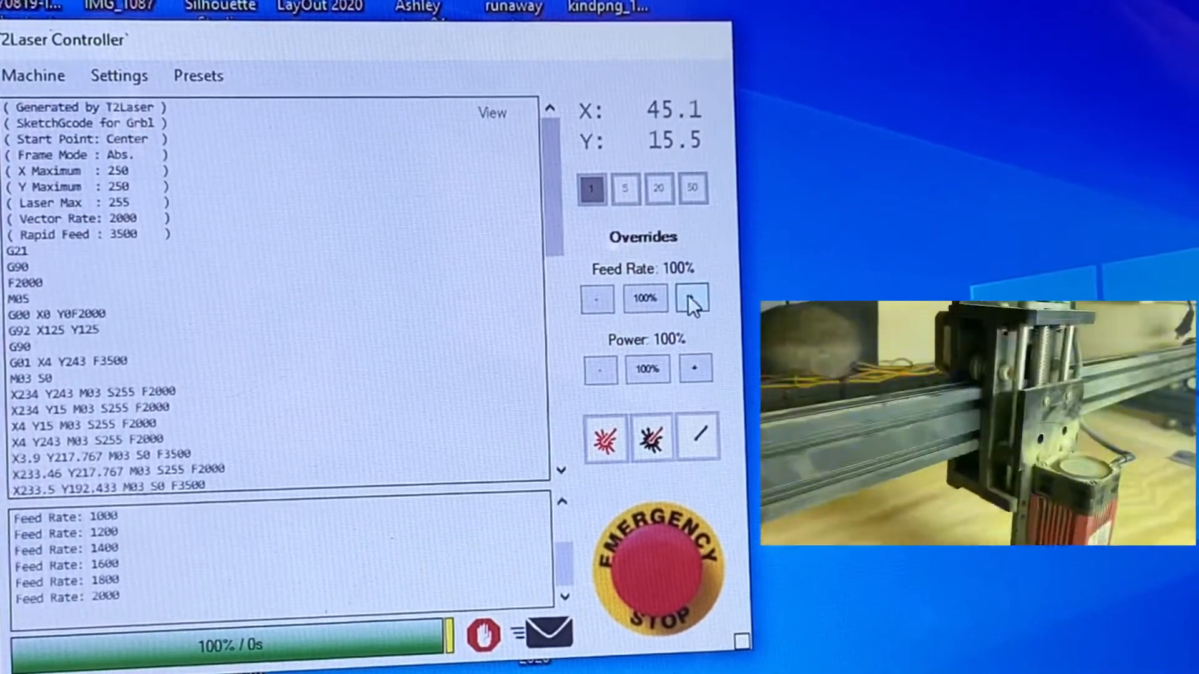